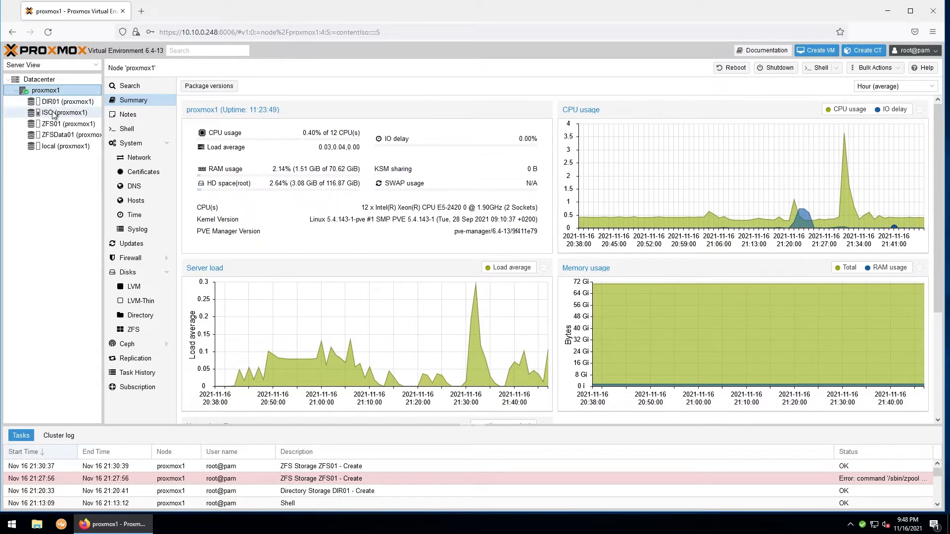
Browse the ISO storage and abandon an image upload, returning to the proxmox1 node
{"action": "left_click", "coordinate": [66, 112]}
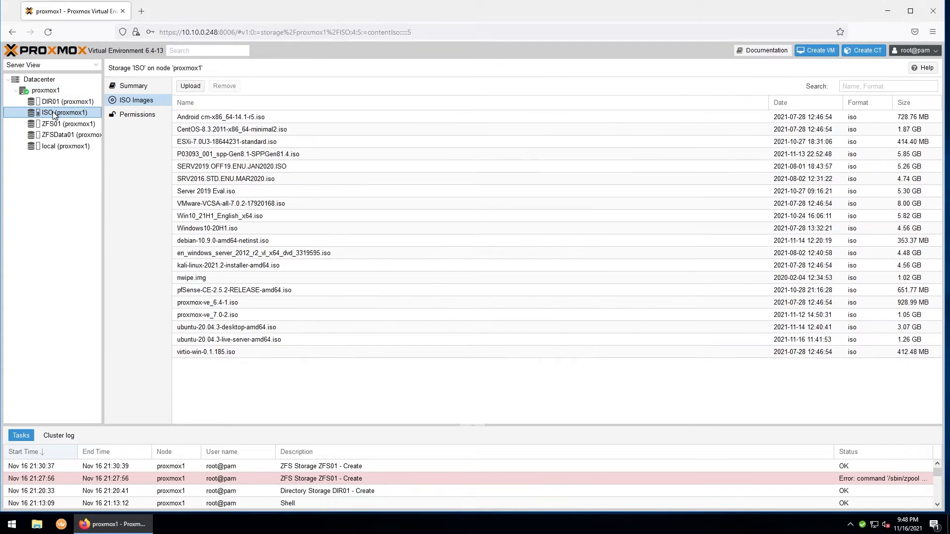
{"action": "mouse_move", "coordinate": [204, 77]}
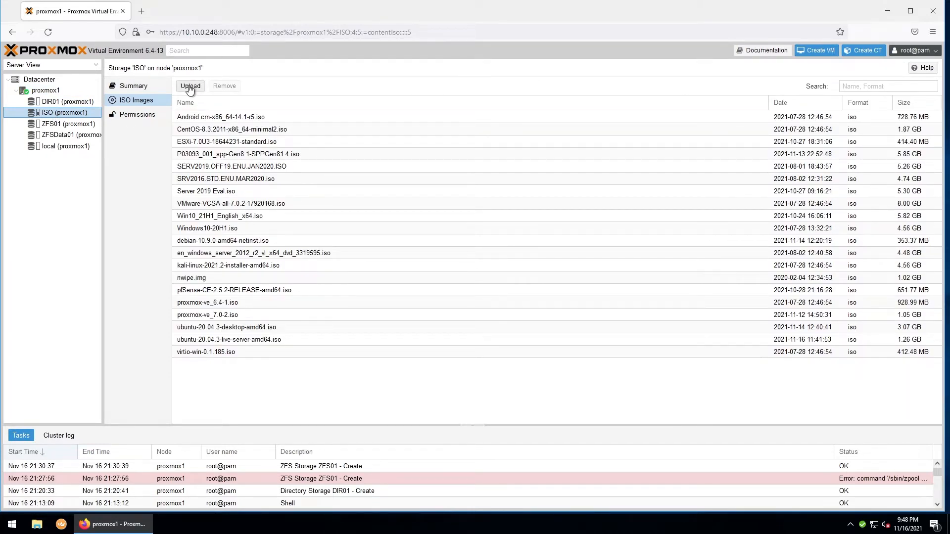
{"action": "left_click", "coordinate": [190, 85]}
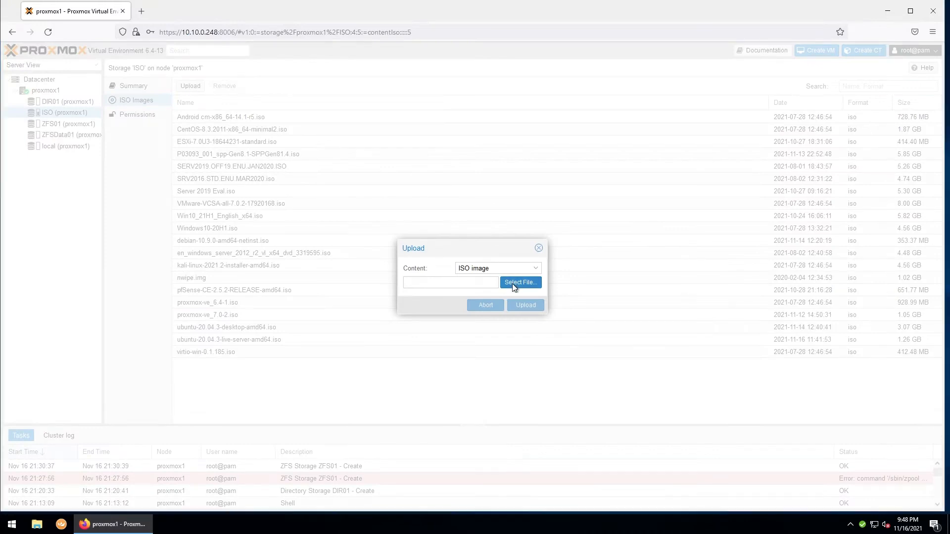
{"action": "left_click", "coordinate": [519, 283]}
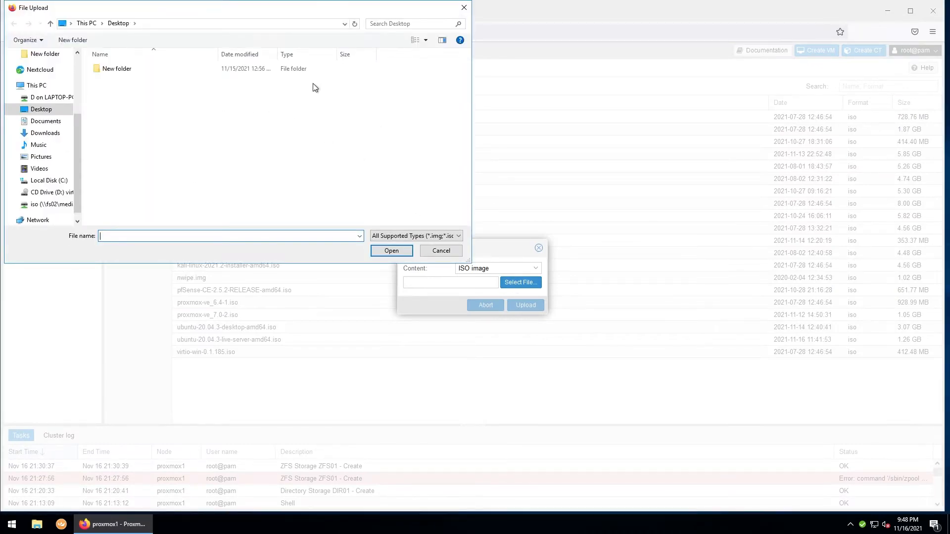
{"action": "left_click", "coordinate": [441, 250]}
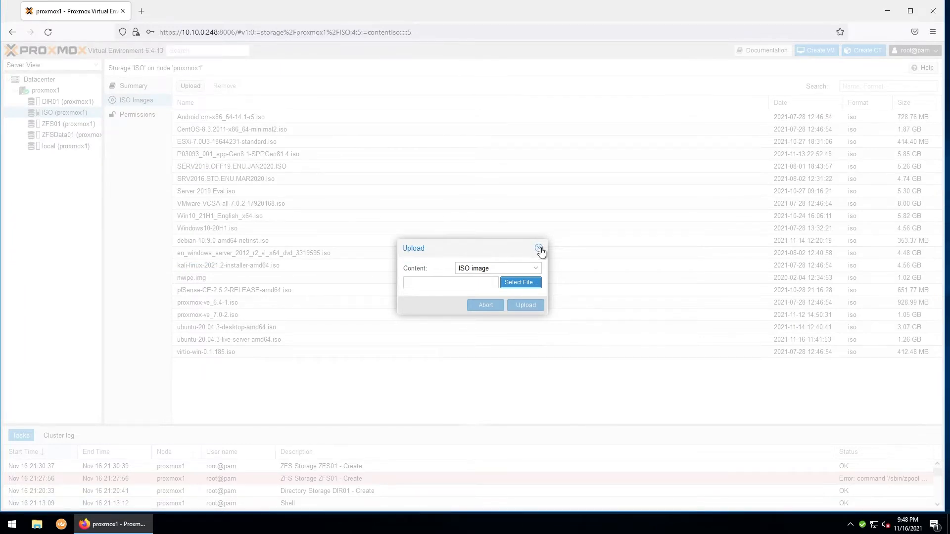
{"action": "left_click", "coordinate": [538, 250]}
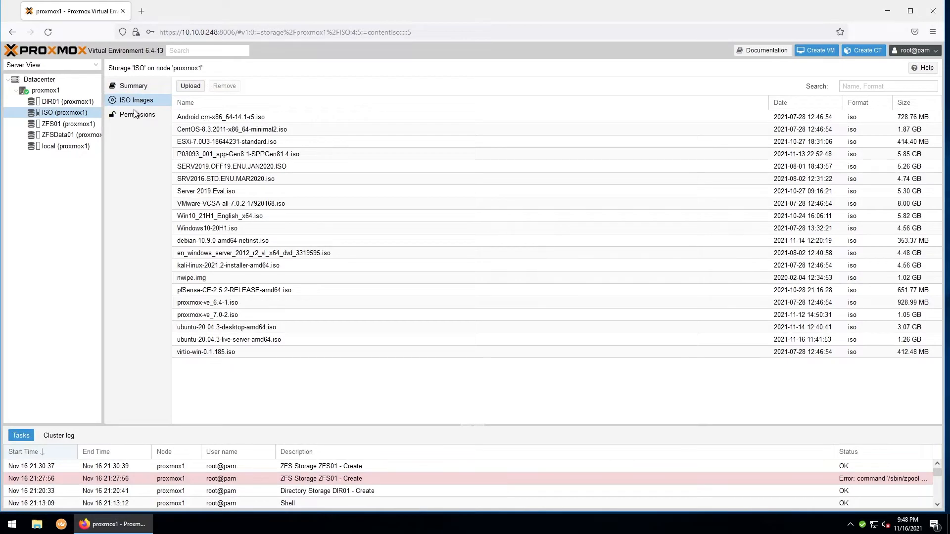
{"action": "left_click", "coordinate": [45, 90]}
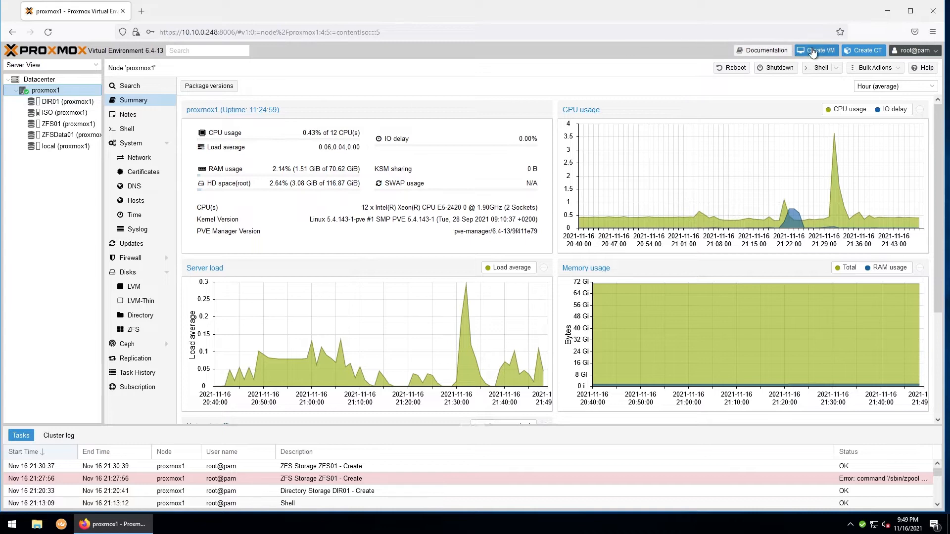
Begin a new VM named Ubuntu-SVR01 with advanced options shown and Start at boot enabled
{"action": "left_click", "coordinate": [817, 50]}
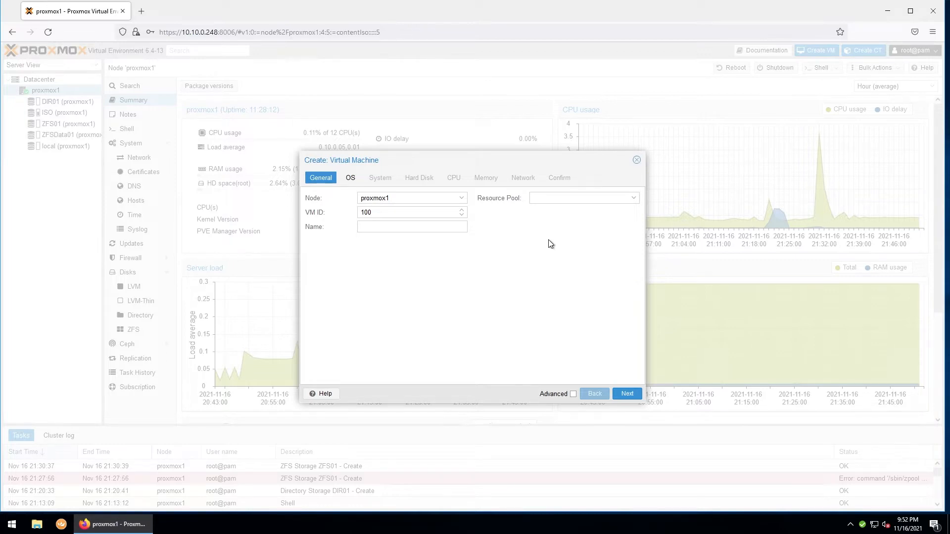
{"action": "left_click", "coordinate": [412, 227]}
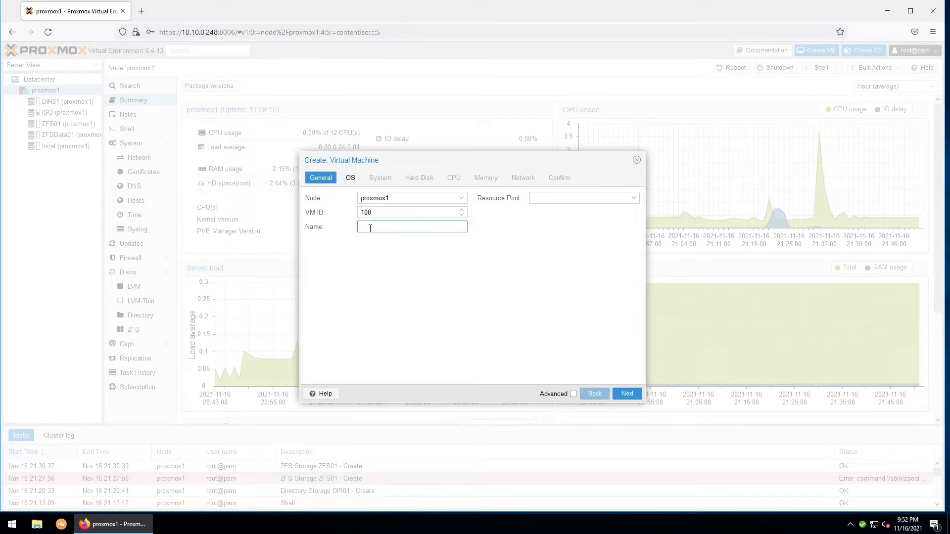
{"action": "type", "text": "Ubuntu-SVR01"}
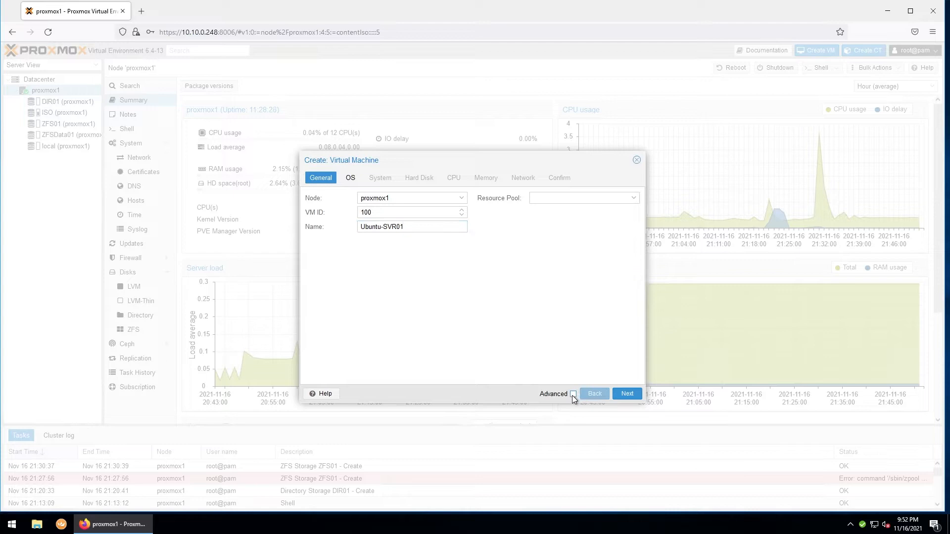
{"action": "left_click", "coordinate": [573, 394]}
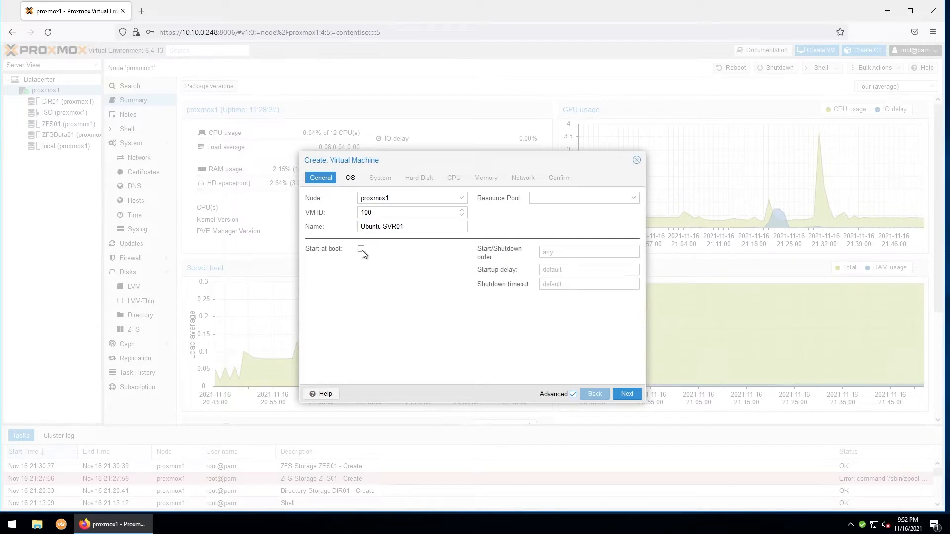
{"action": "left_click", "coordinate": [360, 250]}
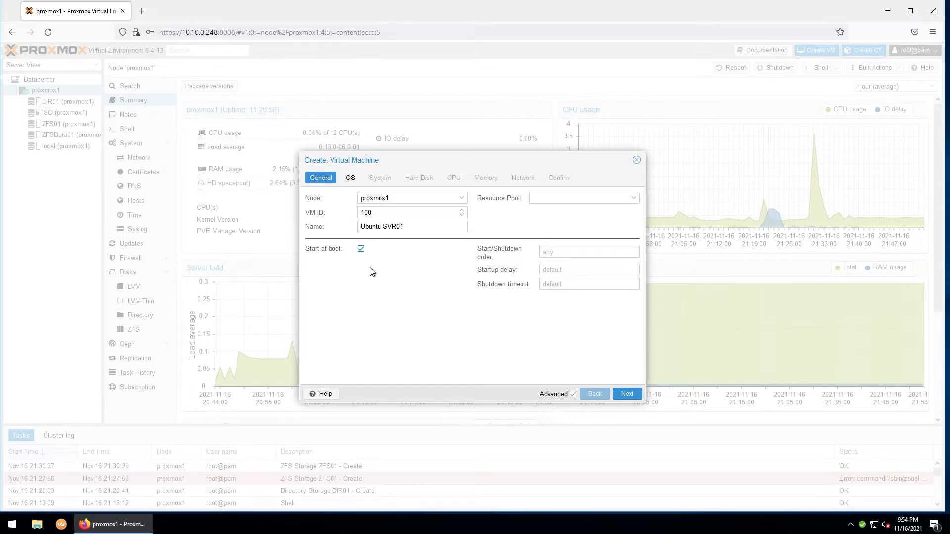
Use the ubuntu-20.04.3-live-server-amd64.iso image from ISO storage as install media
{"action": "left_click", "coordinate": [627, 394]}
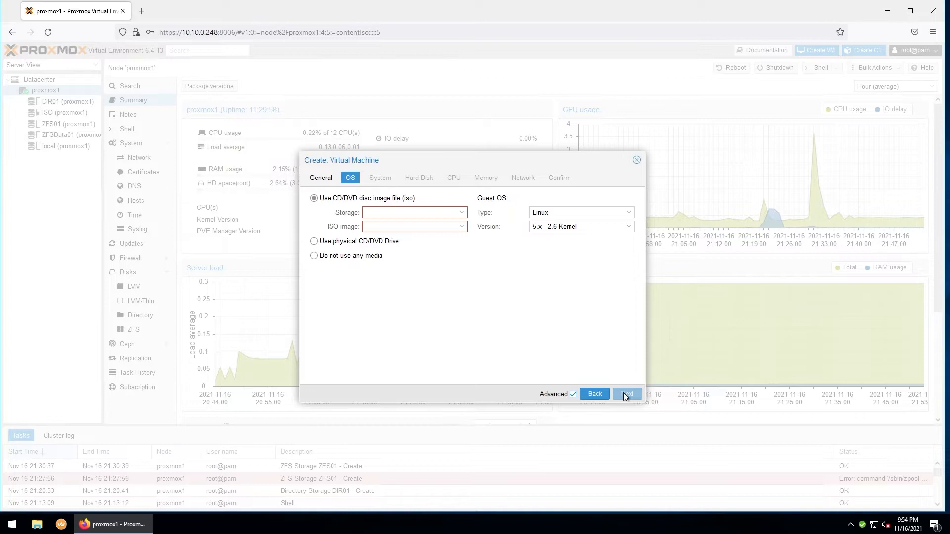
{"action": "left_click", "coordinate": [413, 212]}
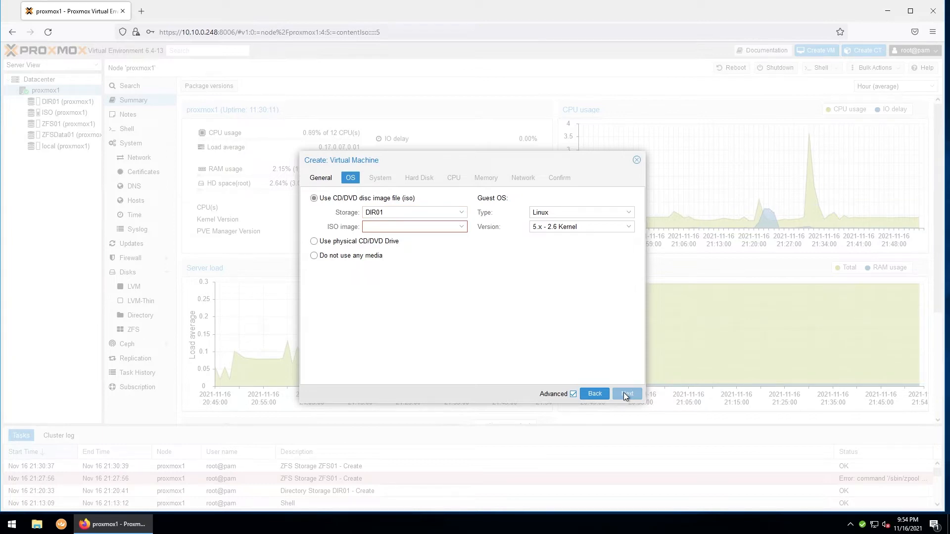
{"action": "mouse_move", "coordinate": [461, 218]}
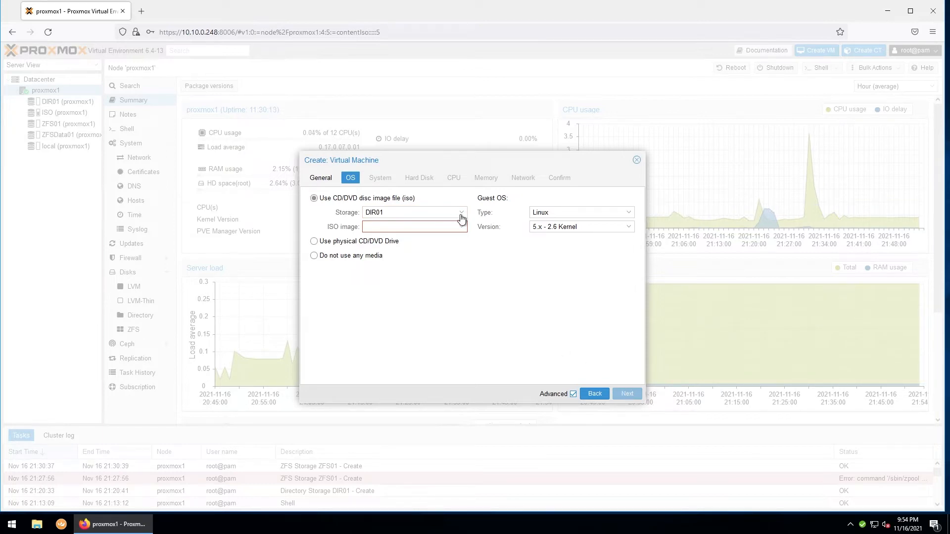
{"action": "left_click", "coordinate": [461, 212]}
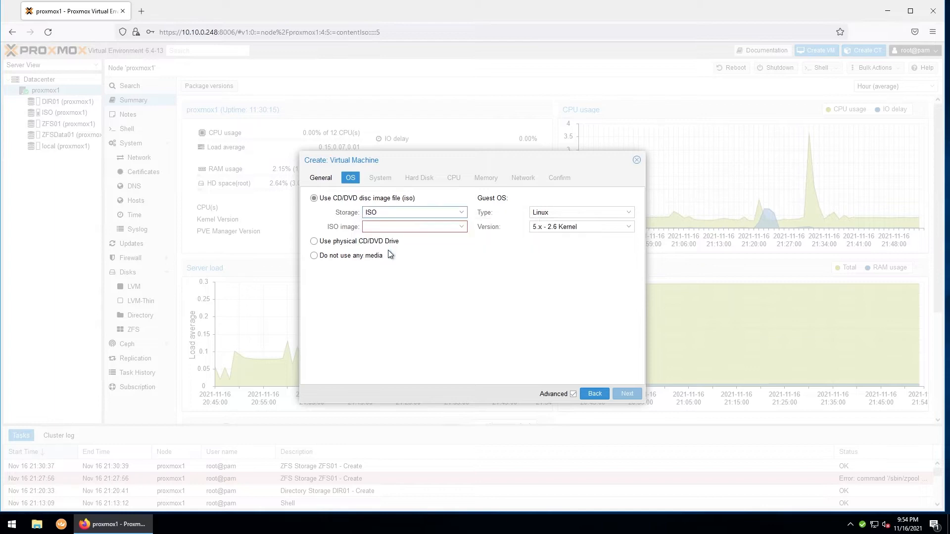
{"action": "left_click", "coordinate": [413, 226]}
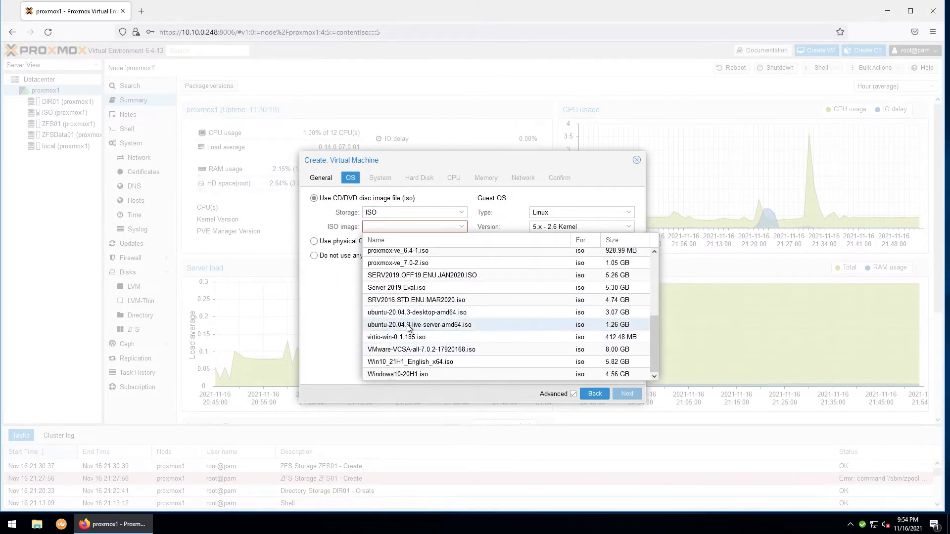
{"action": "left_click", "coordinate": [419, 325]}
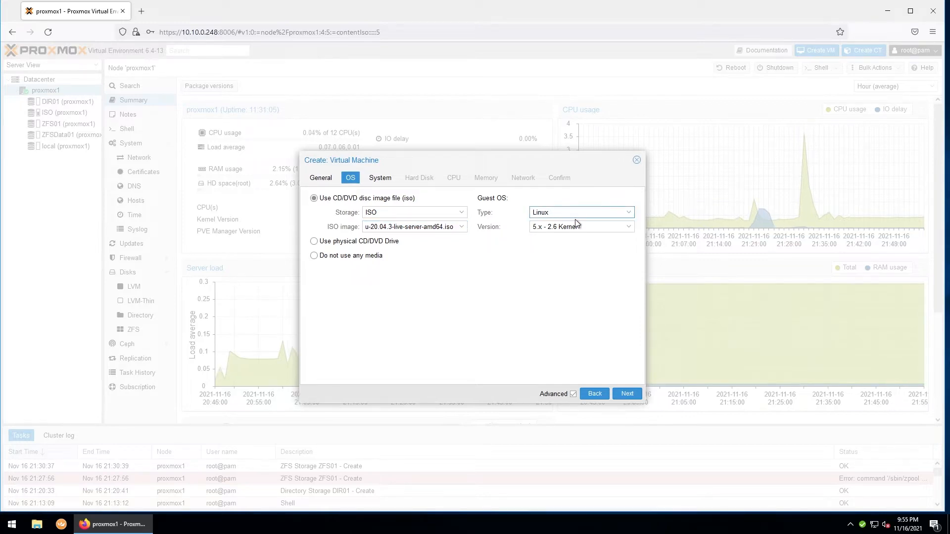
Keep the guest OS type as Linux and continue to the System settings
{"action": "left_click", "coordinate": [580, 212]}
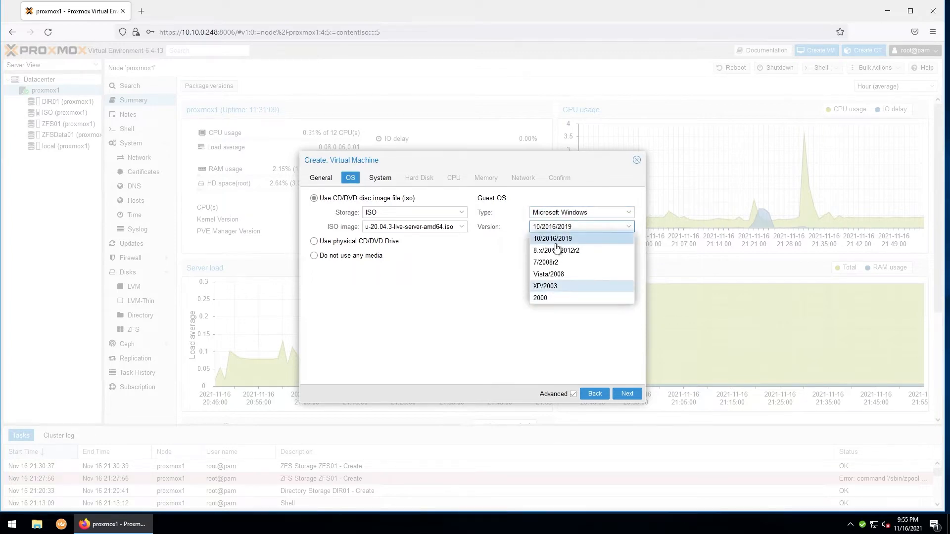
{"action": "left_click", "coordinate": [580, 212]}
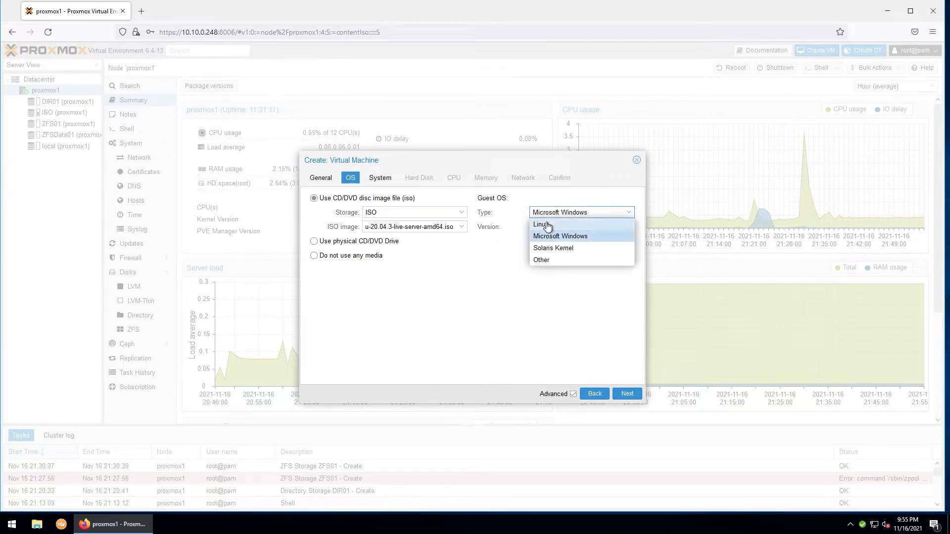
{"action": "left_click", "coordinate": [541, 224]}
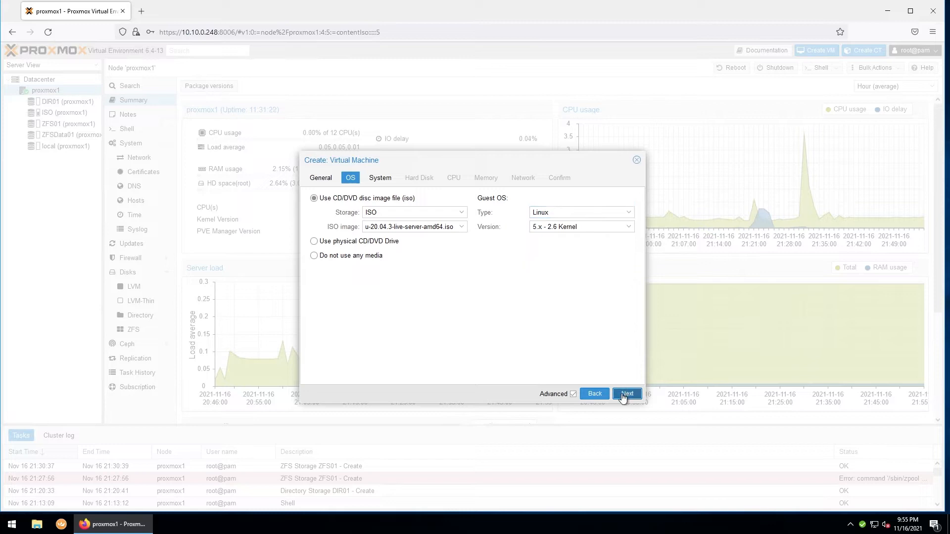
{"action": "left_click", "coordinate": [627, 393]}
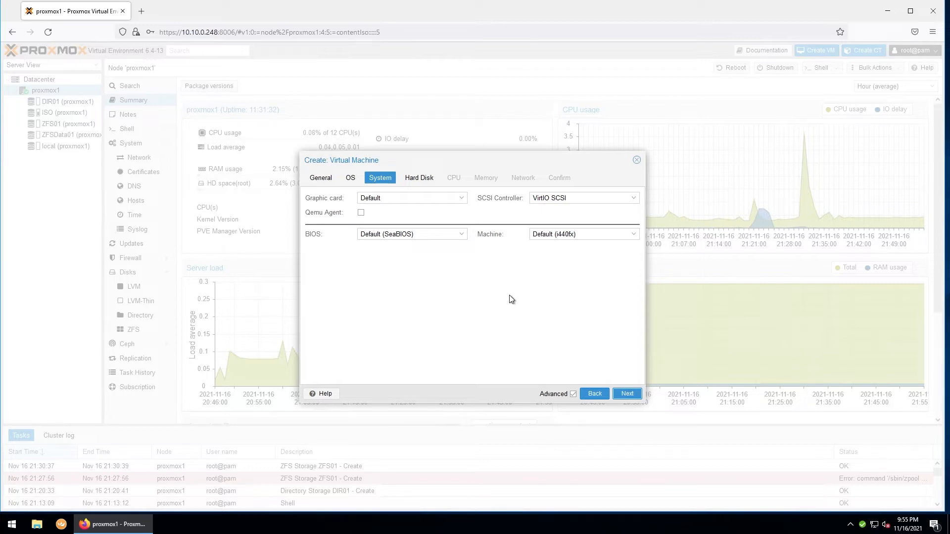
Enable the QEMU guest agent on the System settings
{"action": "left_click", "coordinate": [360, 213]}
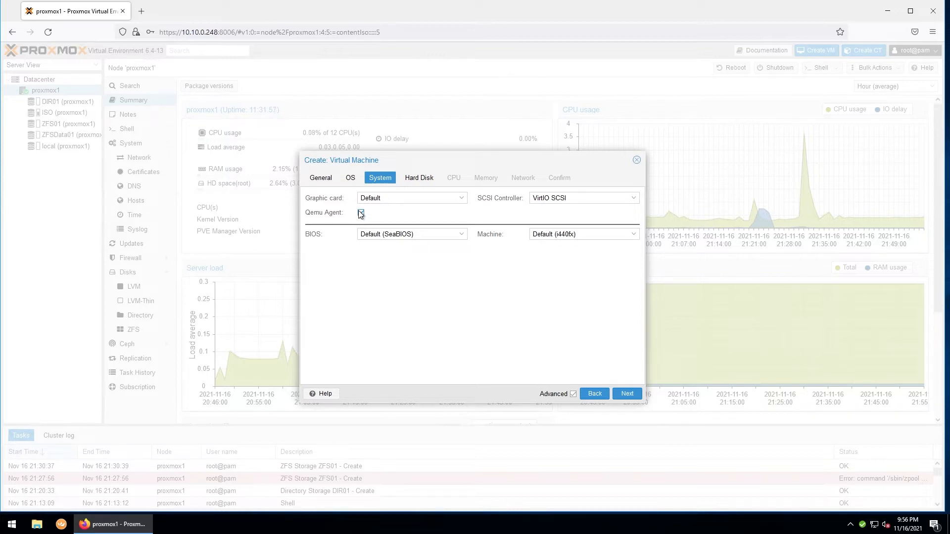
{"action": "left_click", "coordinate": [361, 212]}
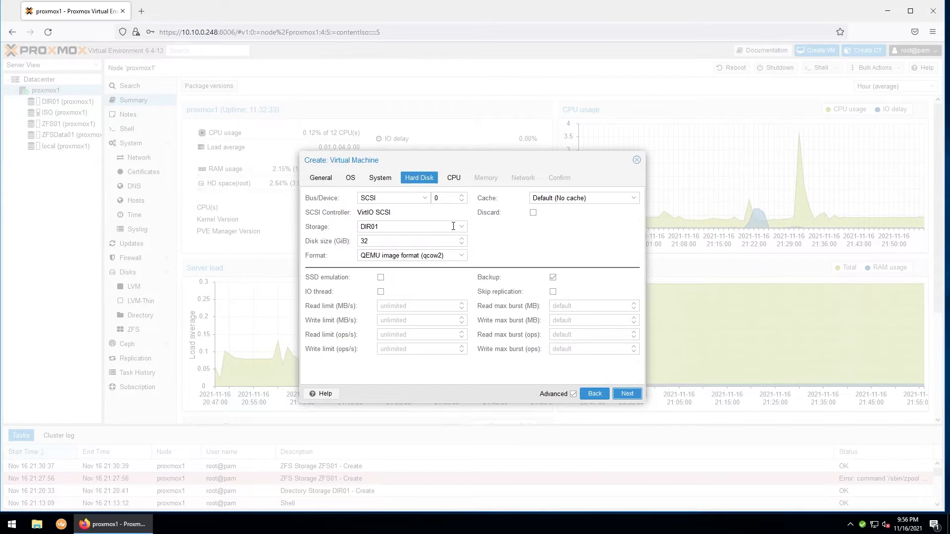
Place the 32 GiB disk on ZFS01 storage and continue to CPU settings
{"action": "left_click", "coordinate": [461, 227]}
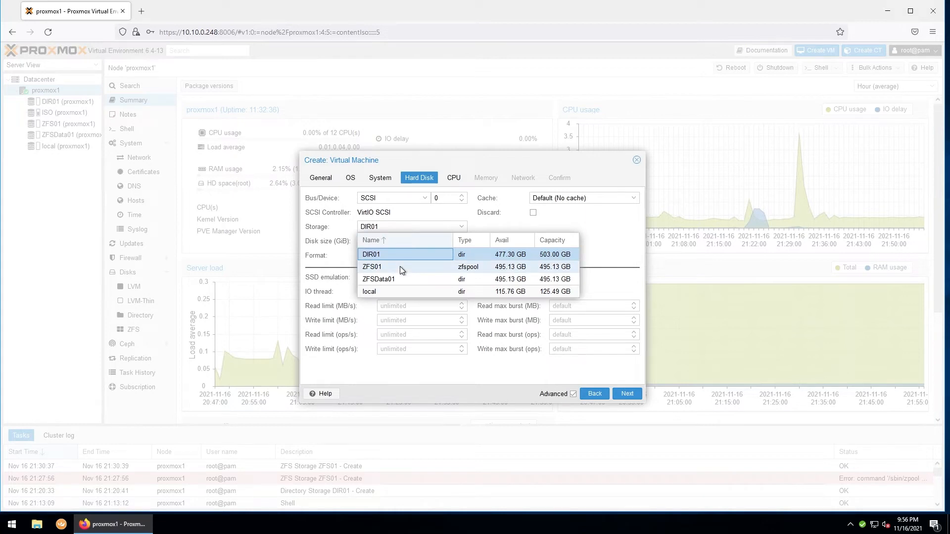
{"action": "left_click", "coordinate": [371, 266]}
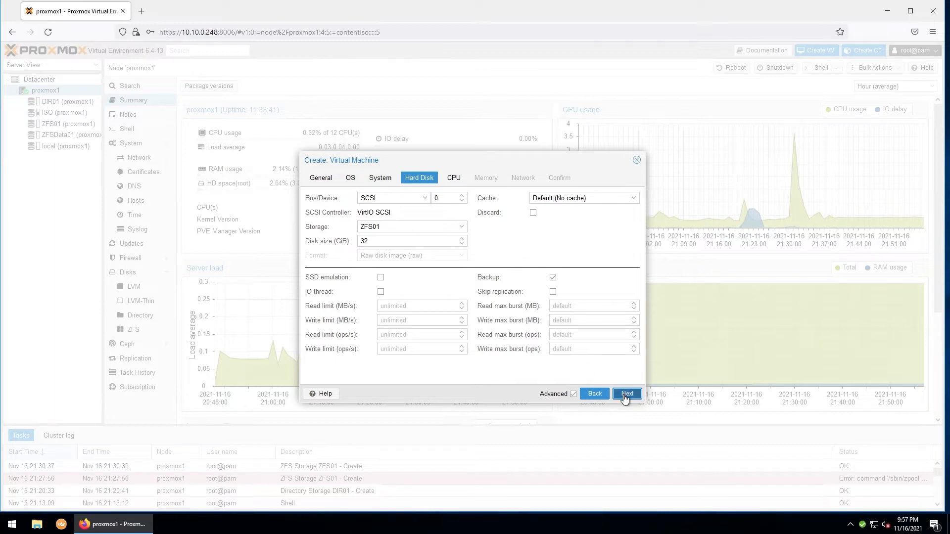
{"action": "left_click", "coordinate": [627, 393]}
{"action": "type", "text": "2"}
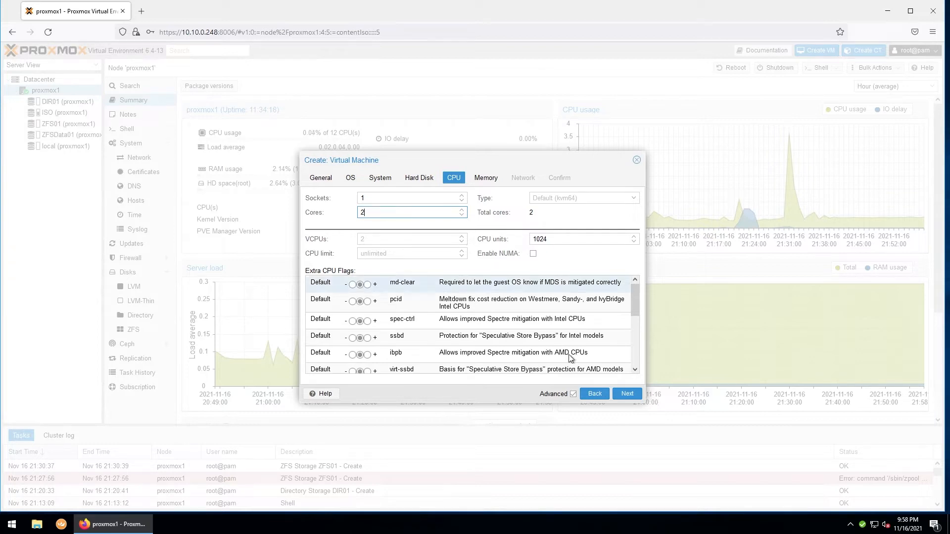
Keep 1 socket with 2 cores and continue to memory settings
{"action": "left_click", "coordinate": [627, 394]}
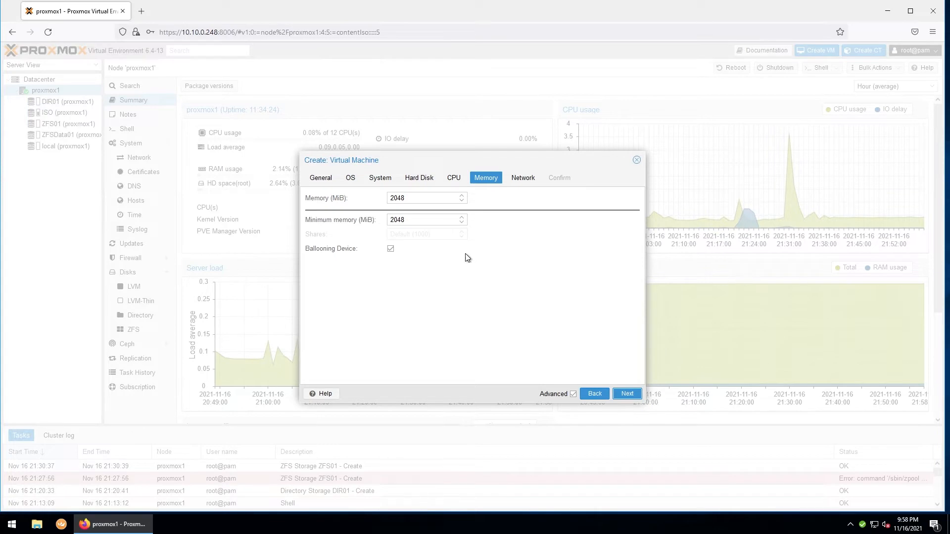
Set memory to 4096 MiB and continue to network settings
{"action": "triple_click", "coordinate": [425, 198]}
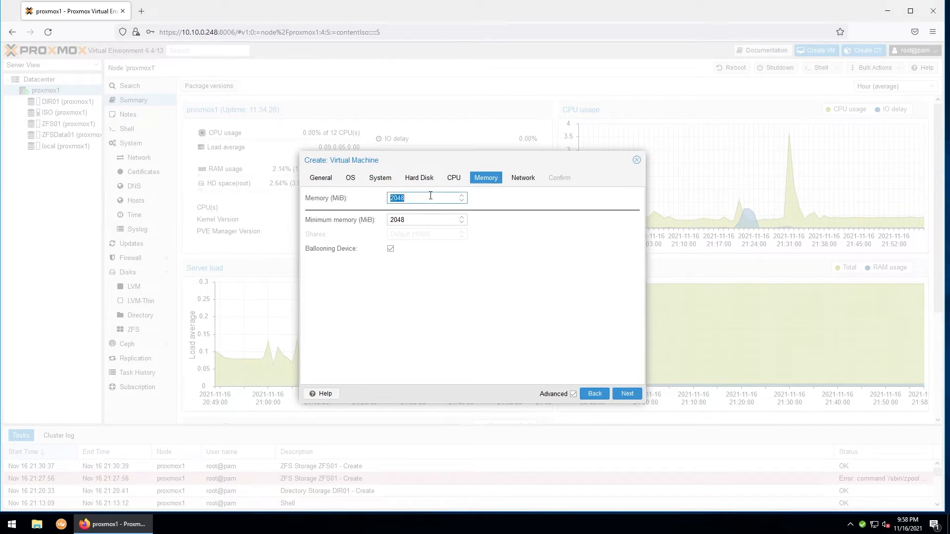
{"action": "type", "text": "4096"}
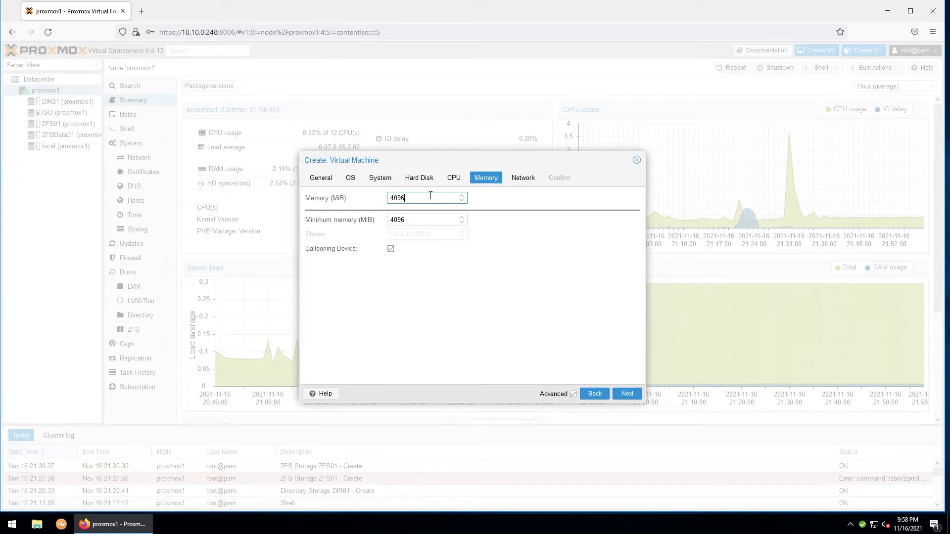
{"action": "left_click", "coordinate": [627, 393]}
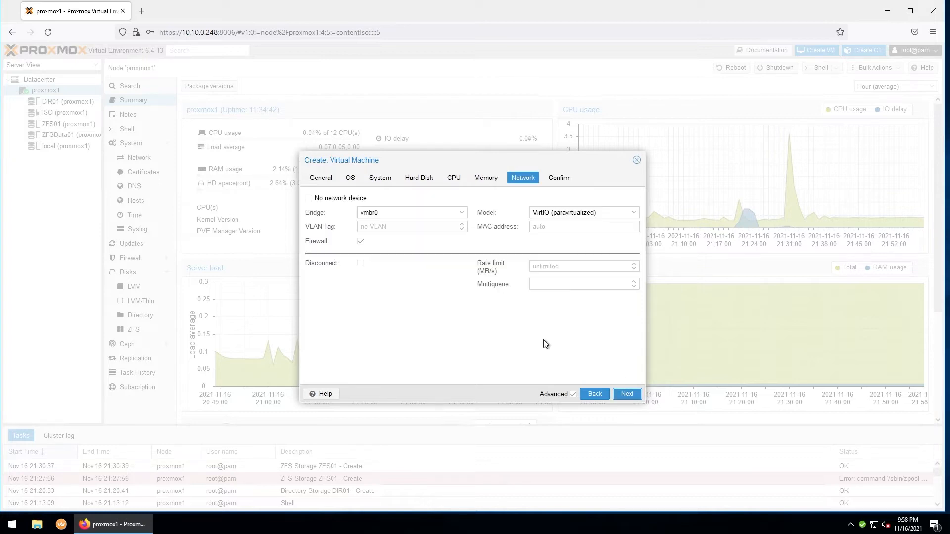
{"action": "mouse_move", "coordinate": [508, 341]}
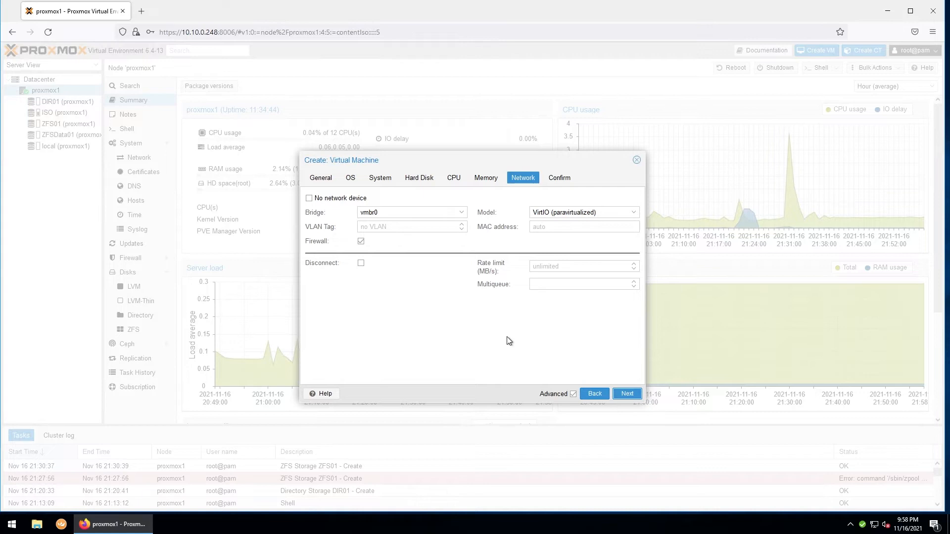
{"action": "mouse_move", "coordinate": [494, 333]}
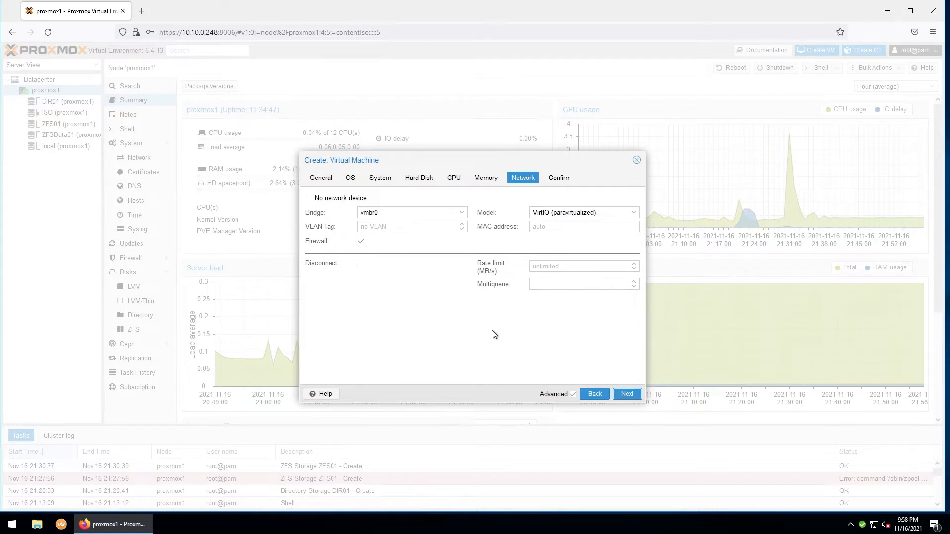
{"action": "mouse_move", "coordinate": [320, 204]}
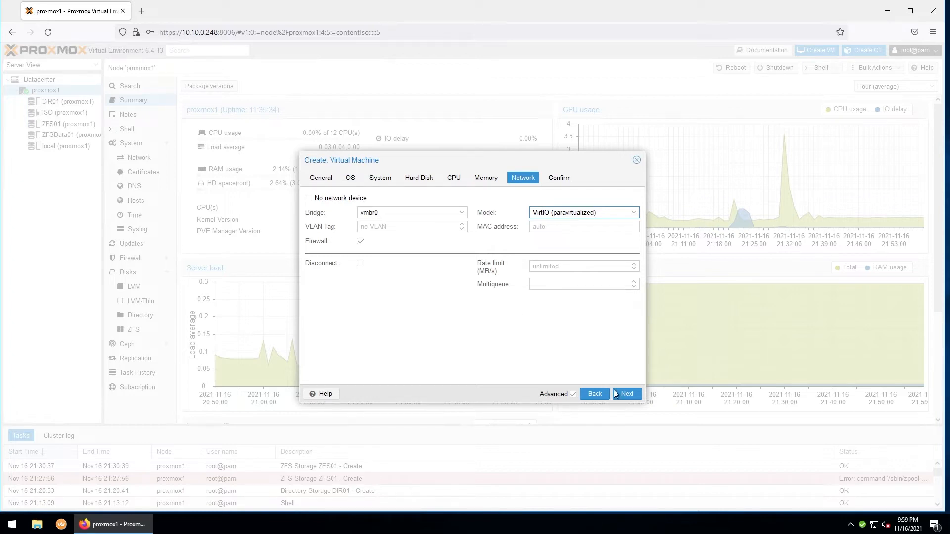
Keep vmbr0 with VirtIO, confirm, and finish creating VM 100 Ubuntu-SVR01
{"action": "left_click", "coordinate": [627, 394]}
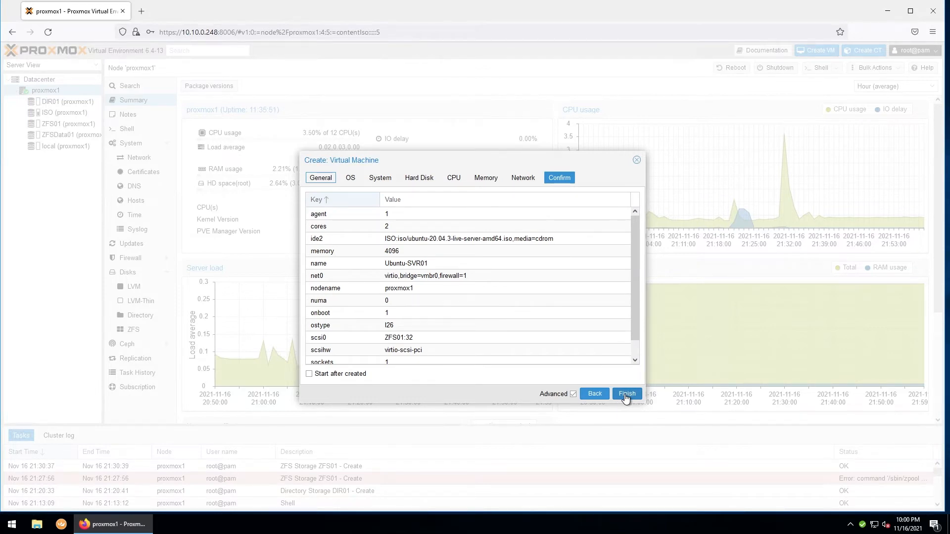
{"action": "left_click", "coordinate": [627, 394]}
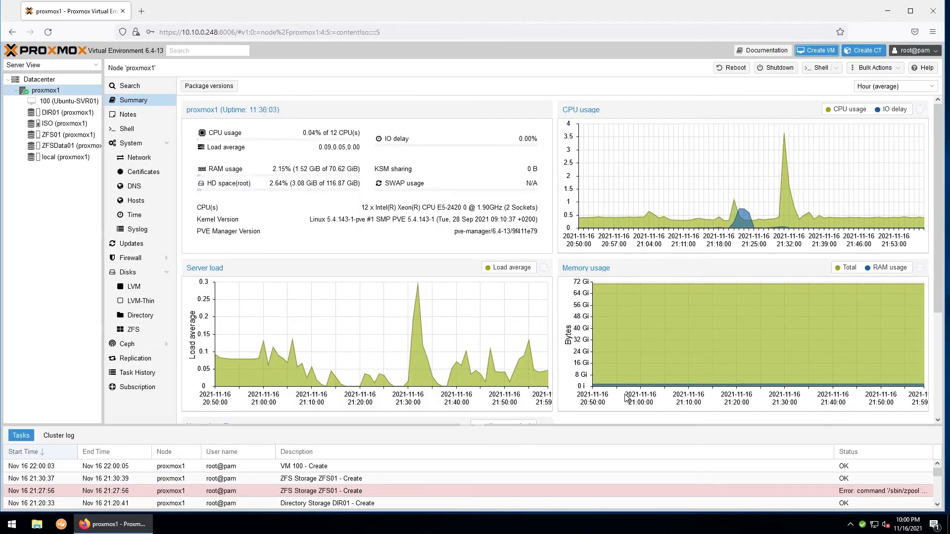
{"action": "mouse_move", "coordinate": [463, 443]}
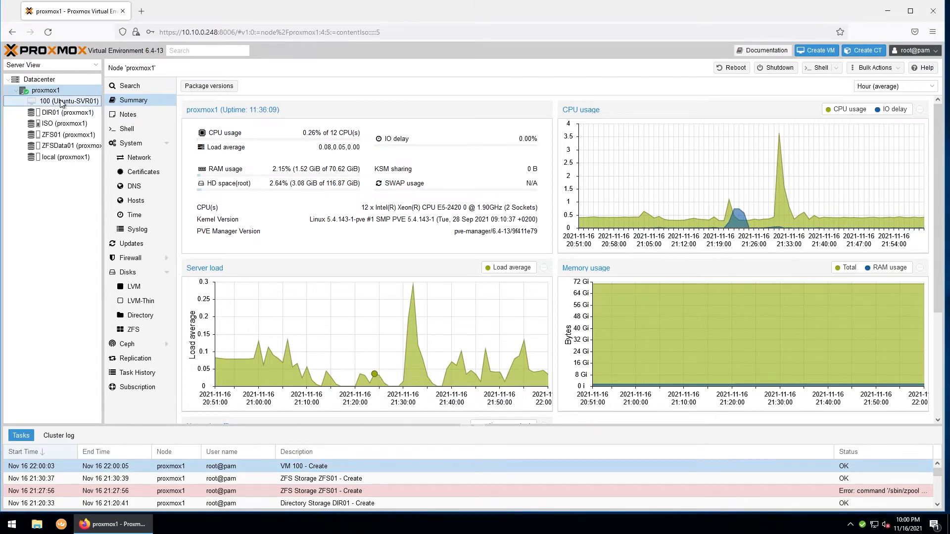
Select VM 100 Ubuntu-SVR01 and bring up its console, which fails while stopped
{"action": "left_click", "coordinate": [71, 101]}
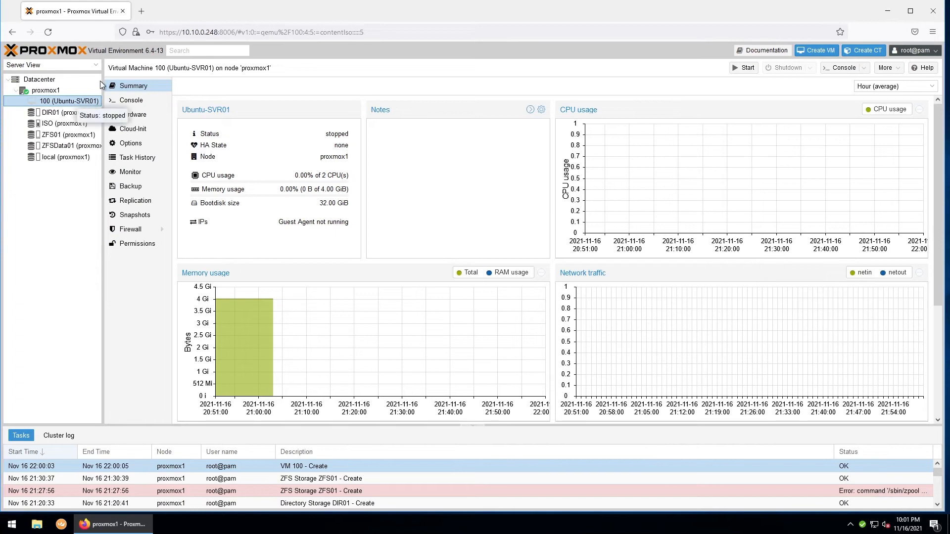
{"action": "mouse_move", "coordinate": [121, 85]}
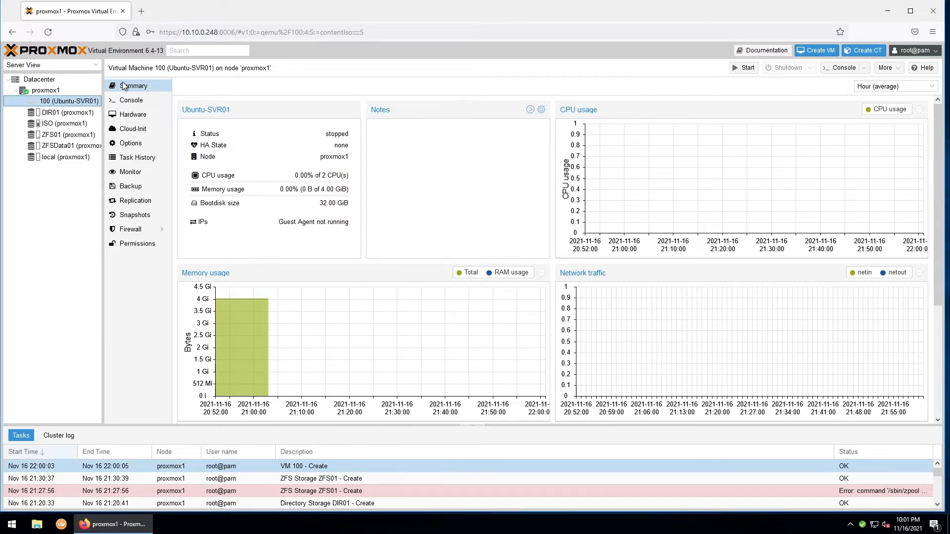
{"action": "left_click", "coordinate": [131, 100]}
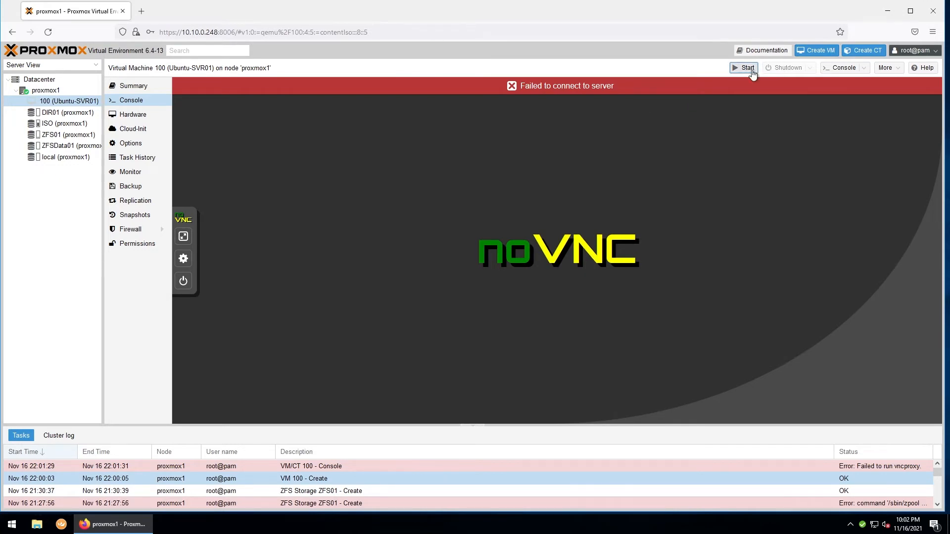
Power on VM 100, reconnect its console to watch Ubuntu boot, then view Hardware
{"action": "left_click", "coordinate": [744, 67]}
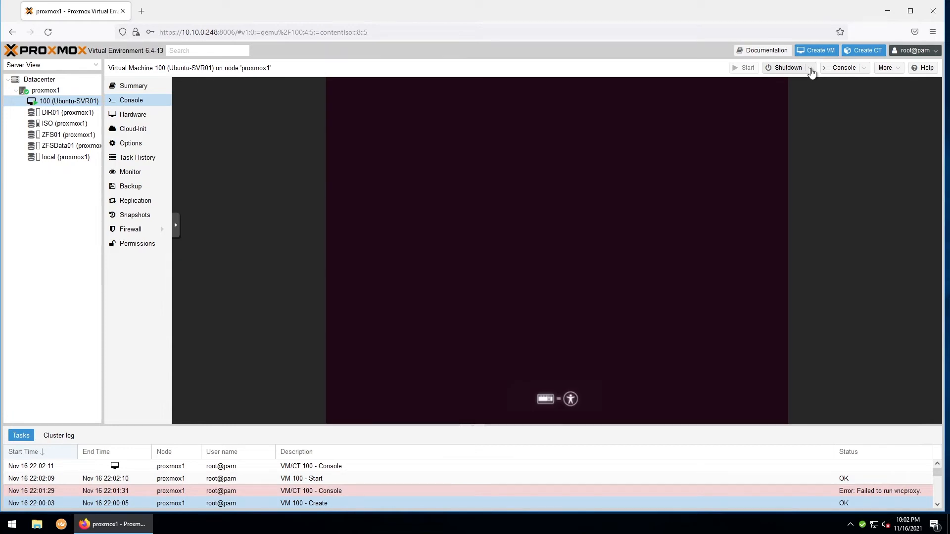
{"action": "left_click", "coordinate": [812, 68]}
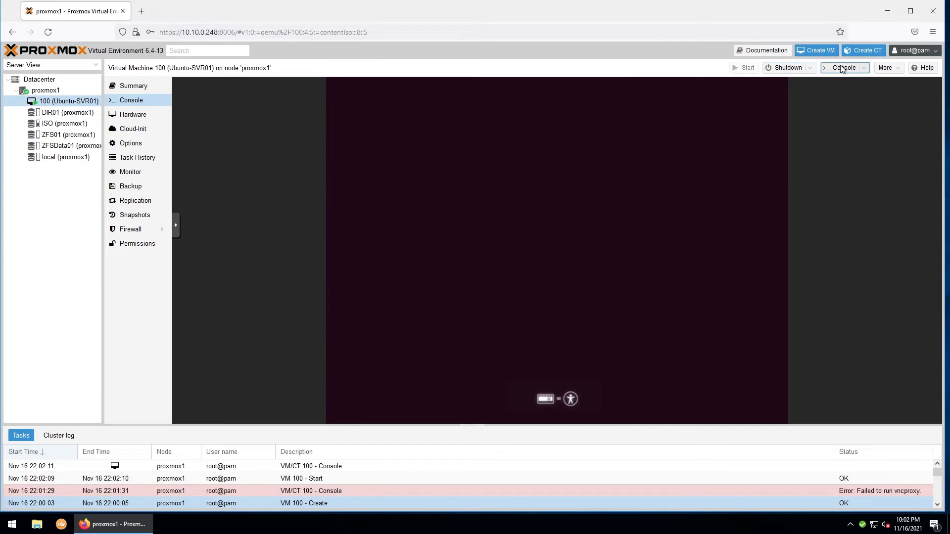
{"action": "left_click", "coordinate": [842, 67]}
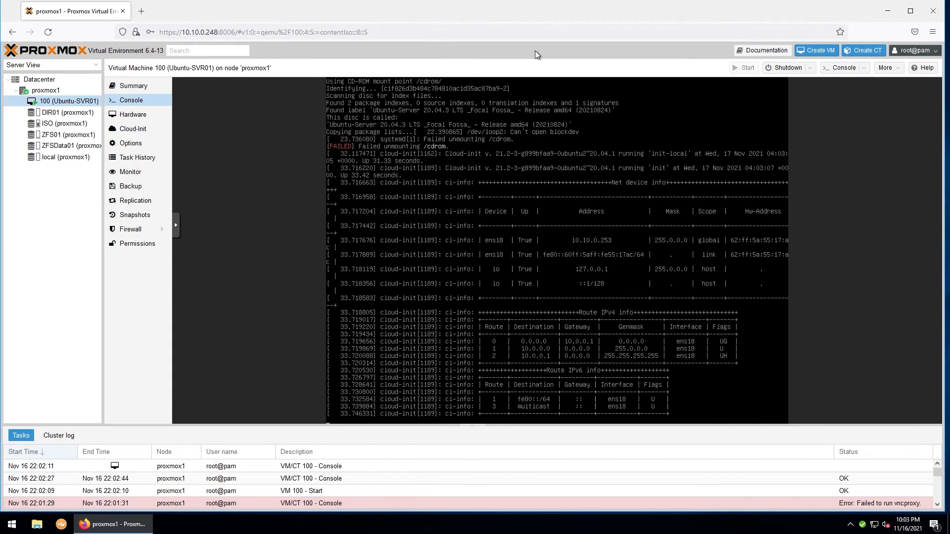
{"action": "left_click", "coordinate": [132, 114]}
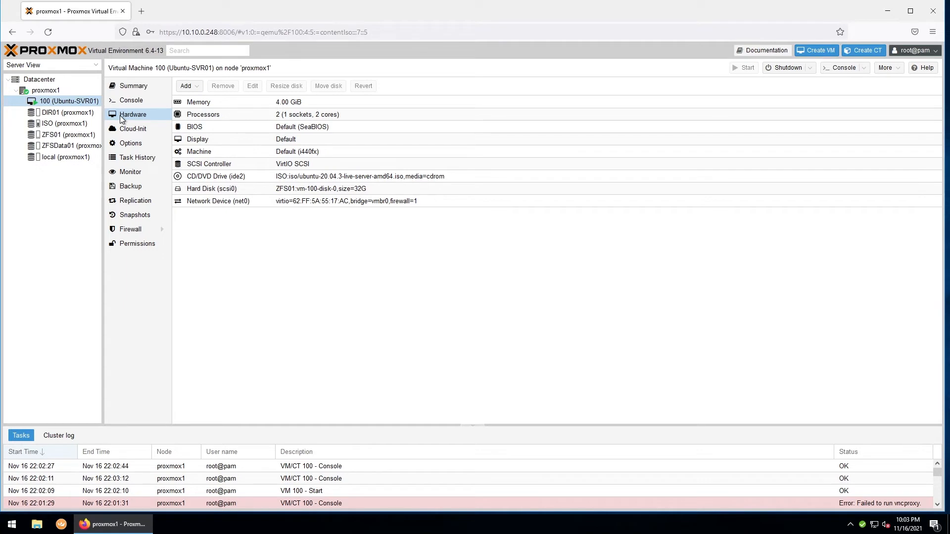
Review VM 100's hardware, options, backups and snapshots, then return to its installer console
{"action": "left_click", "coordinate": [131, 143]}
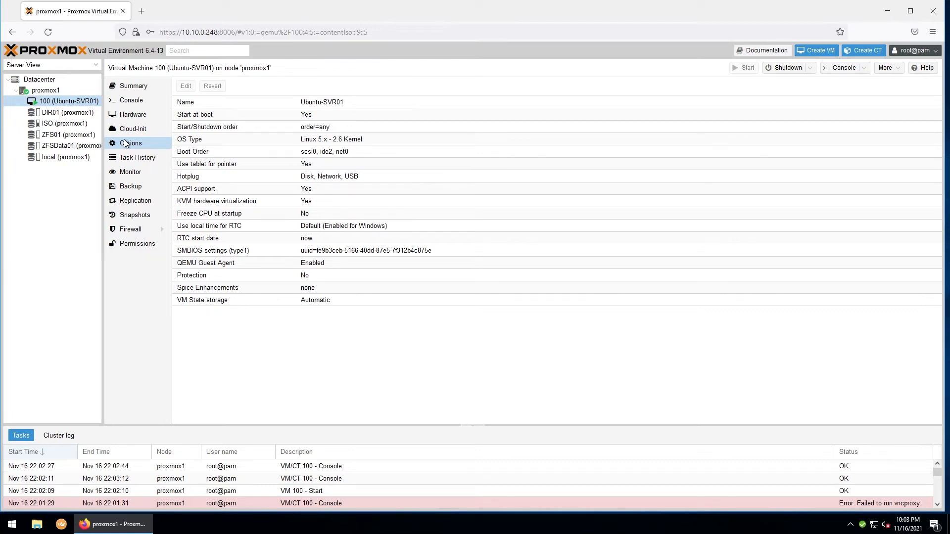
{"action": "left_click", "coordinate": [138, 157]}
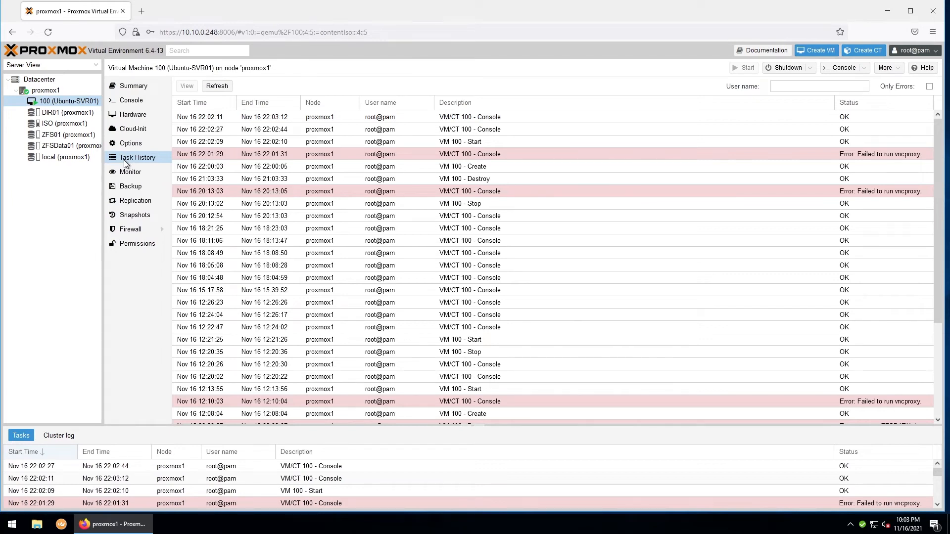
{"action": "mouse_move", "coordinate": [129, 171]}
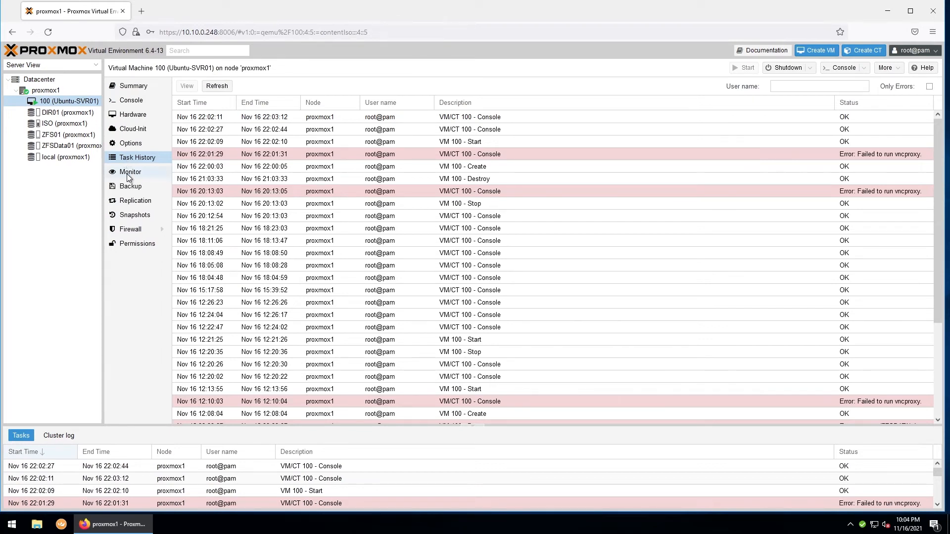
{"action": "left_click", "coordinate": [131, 186]}
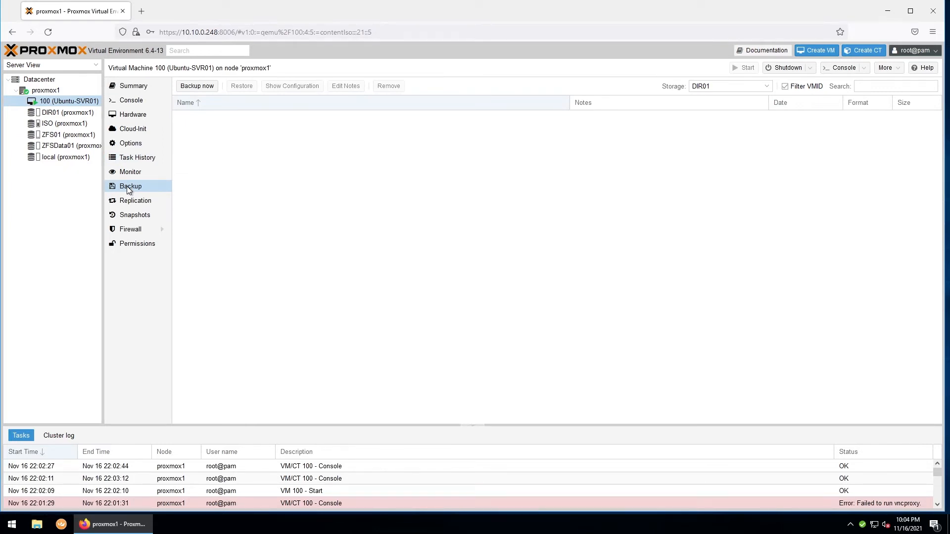
{"action": "mouse_move", "coordinate": [135, 215]}
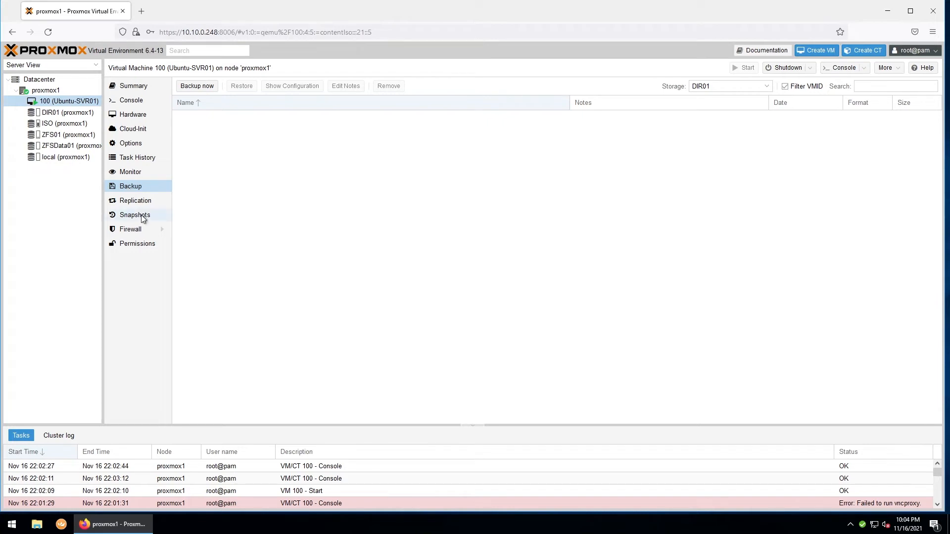
{"action": "left_click", "coordinate": [135, 215]}
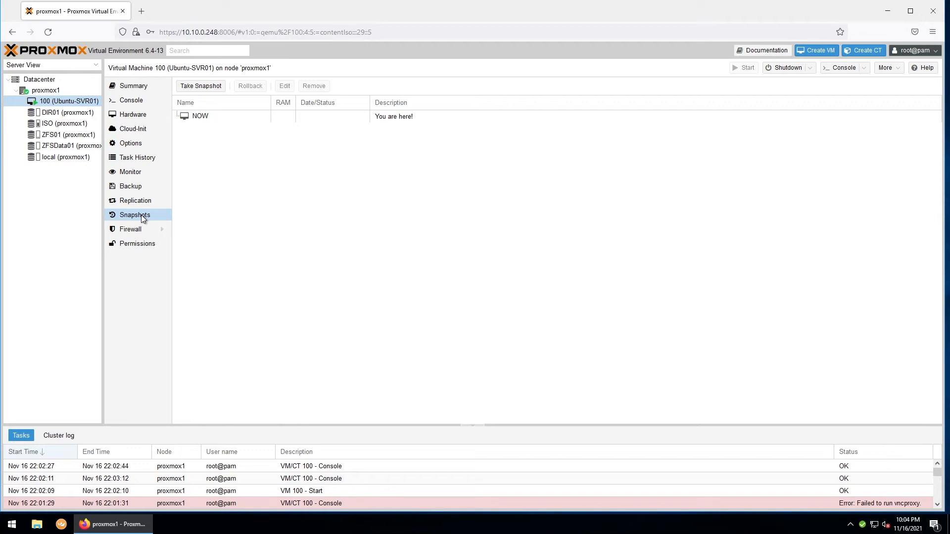
{"action": "left_click", "coordinate": [131, 100]}
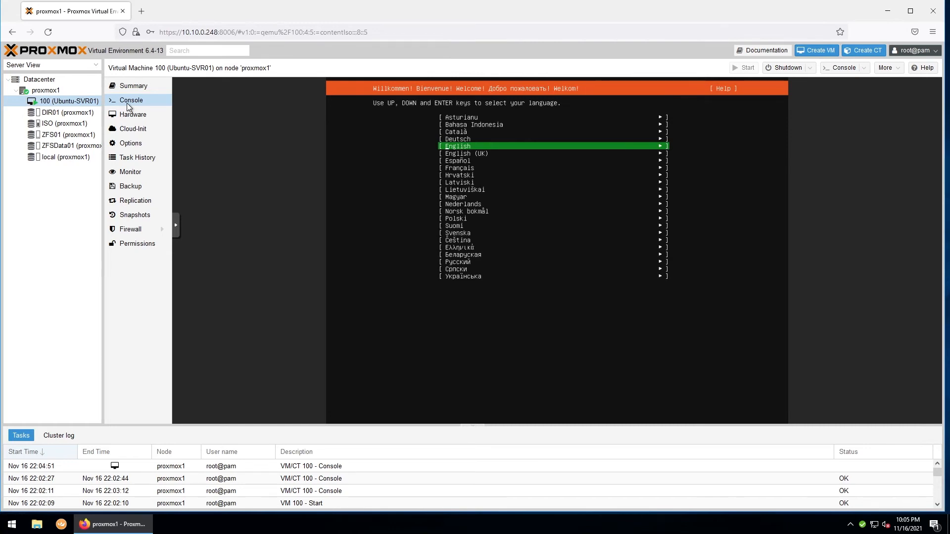
{"action": "mouse_move", "coordinate": [16, 121]}
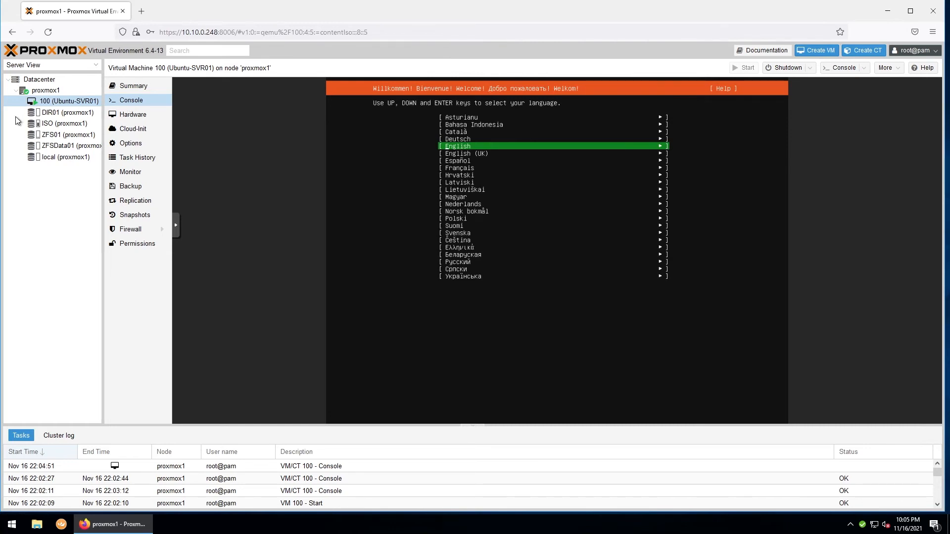
{"action": "mouse_move", "coordinate": [63, 123]}
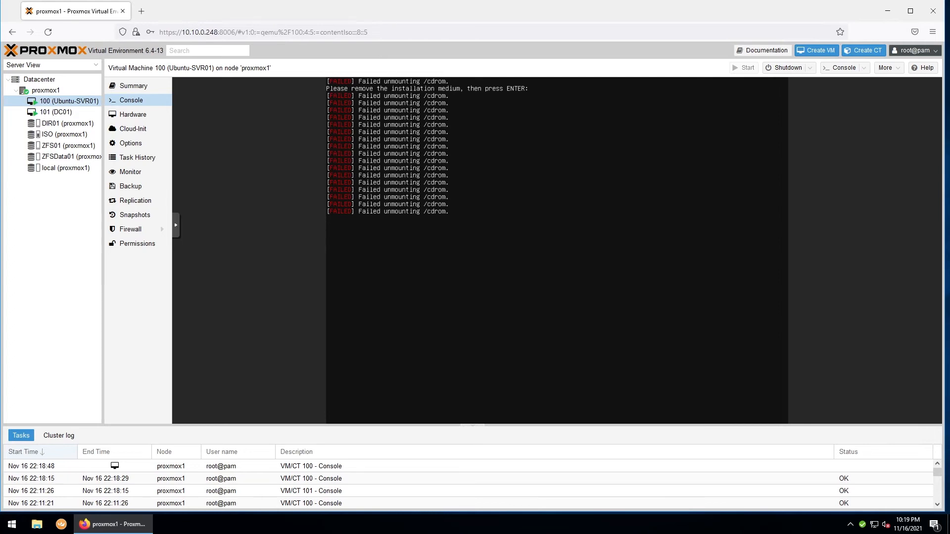
Set Ubuntu-SVR01's CD/DVD drive to use no media, ejecting the Ubuntu ISO, and return to its console
{"action": "left_click", "coordinate": [133, 114]}
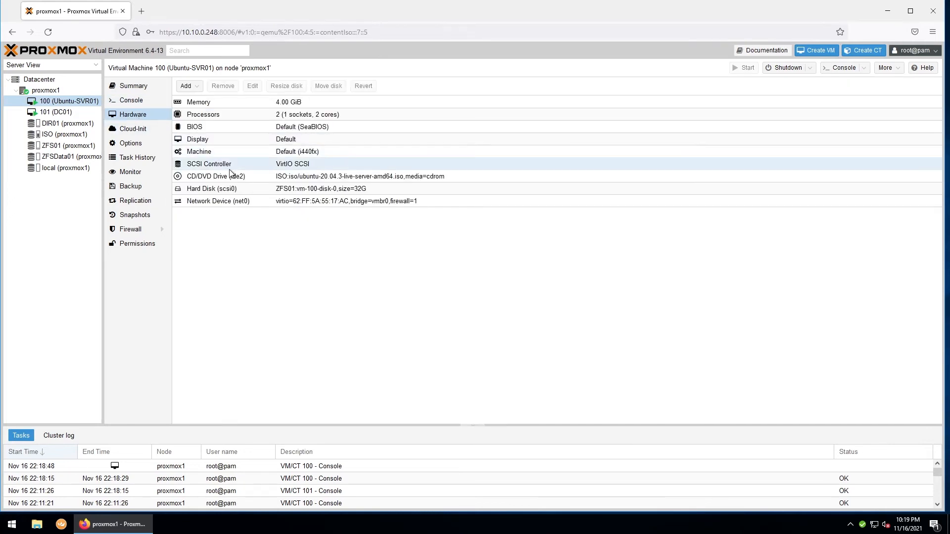
{"action": "double_click", "coordinate": [215, 176]}
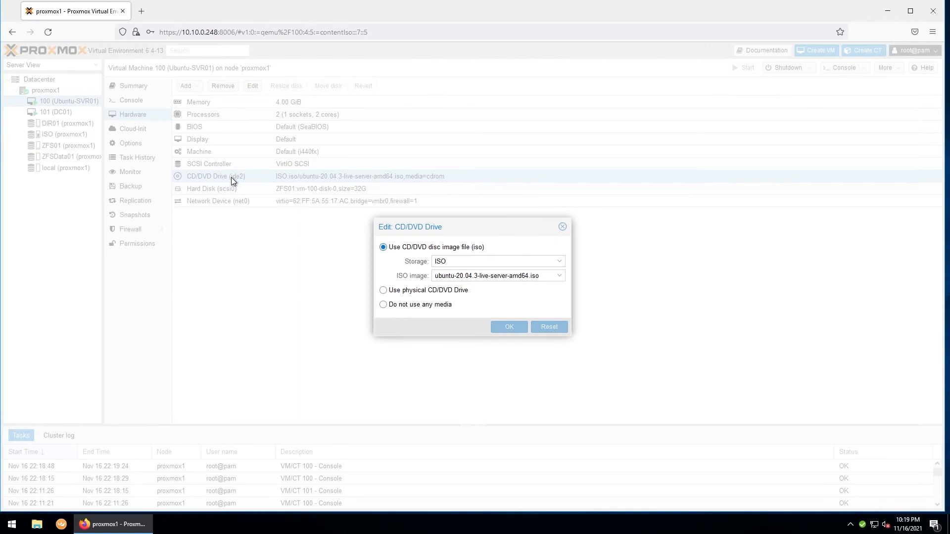
{"action": "left_click", "coordinate": [383, 303]}
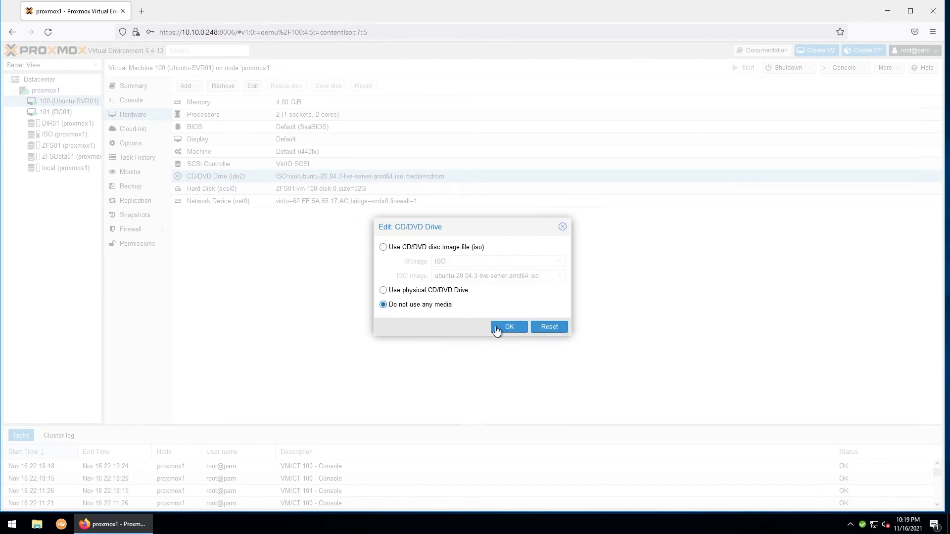
{"action": "left_click", "coordinate": [508, 326]}
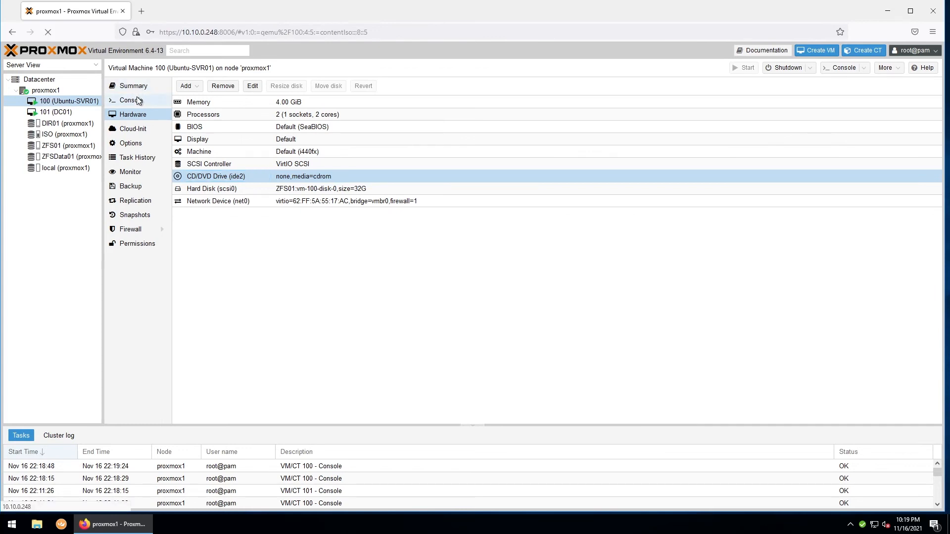
{"action": "left_click", "coordinate": [130, 100]}
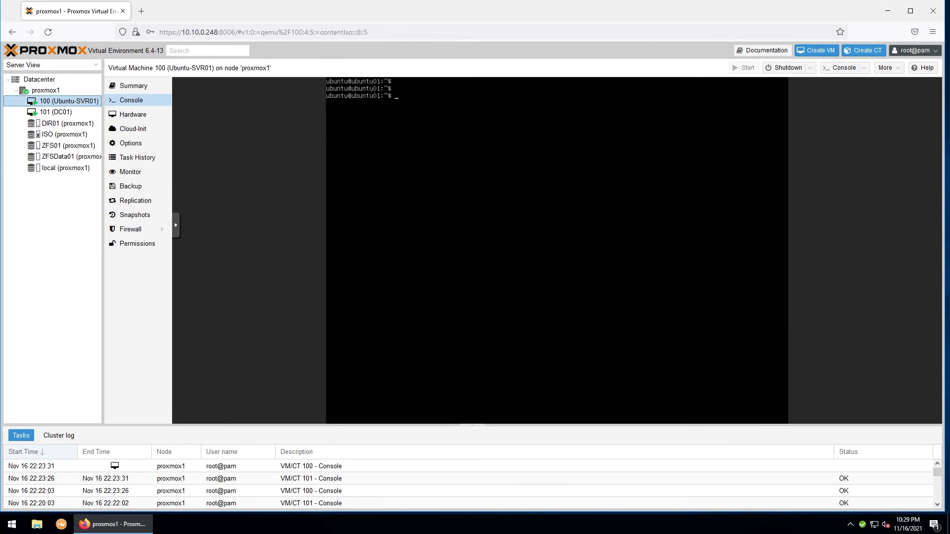
{"action": "left_click", "coordinate": [131, 143]}
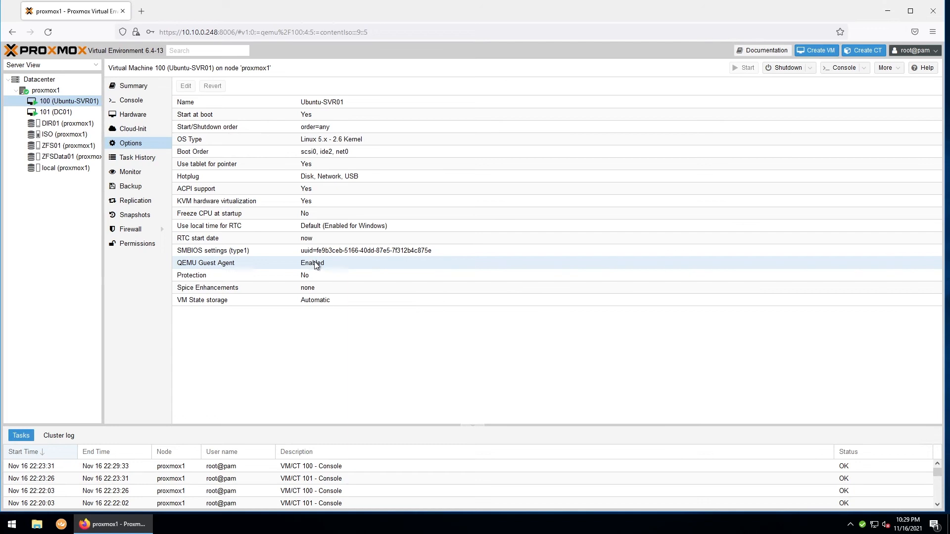
{"action": "mouse_move", "coordinate": [152, 111]}
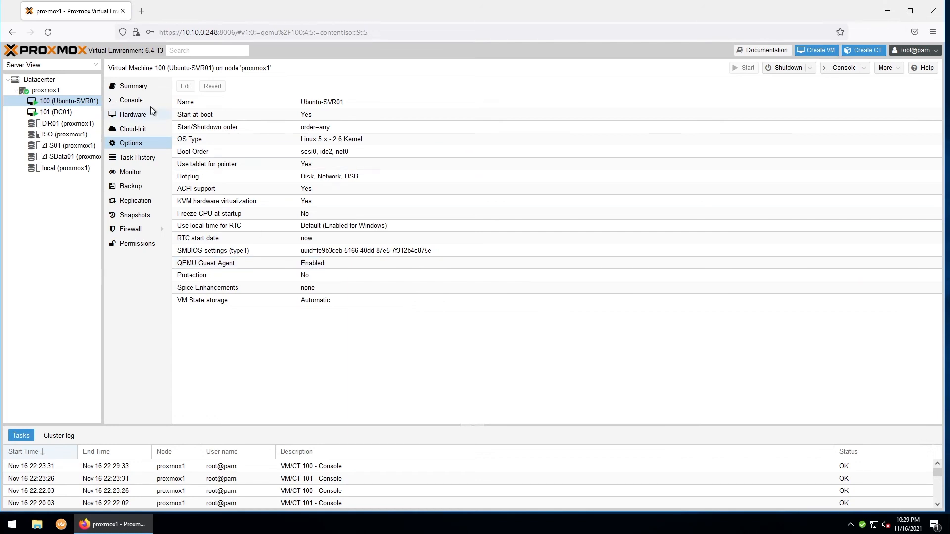
{"action": "left_click", "coordinate": [131, 100]}
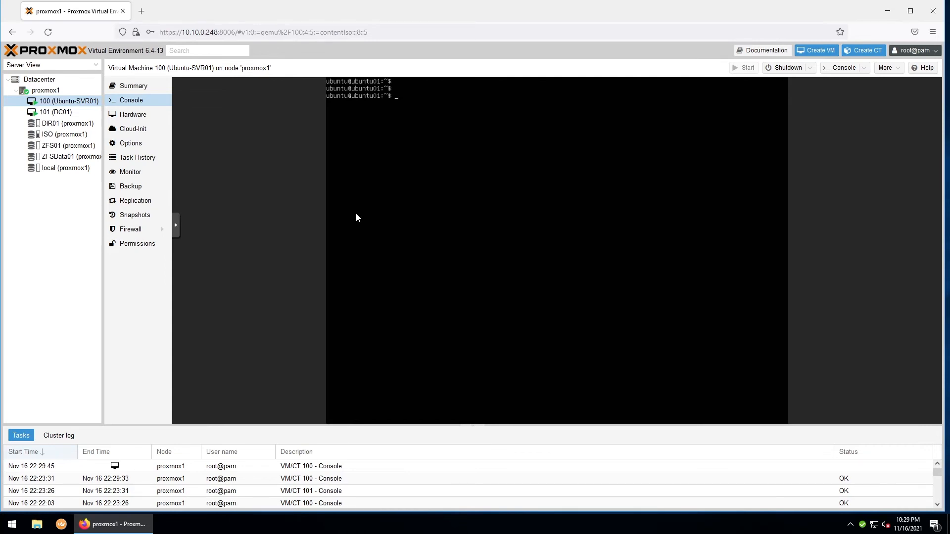
Run 'sudo apt install qemu-guest-agent' on Ubuntu-SVR01 and check its summary for reported IPs like 10.10.0.253
{"action": "type", "text": "sudo apt install qemu"}
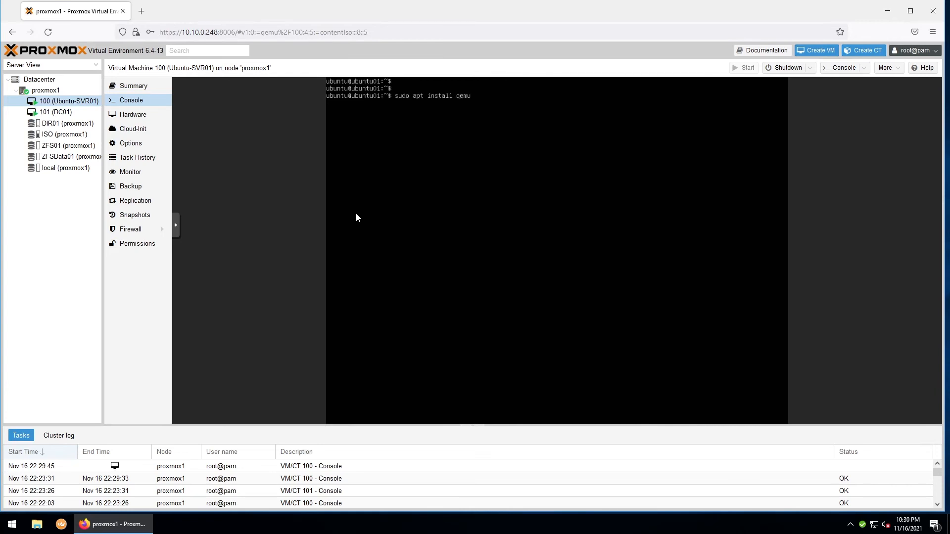
{"action": "type", "text": "-guest-a"}
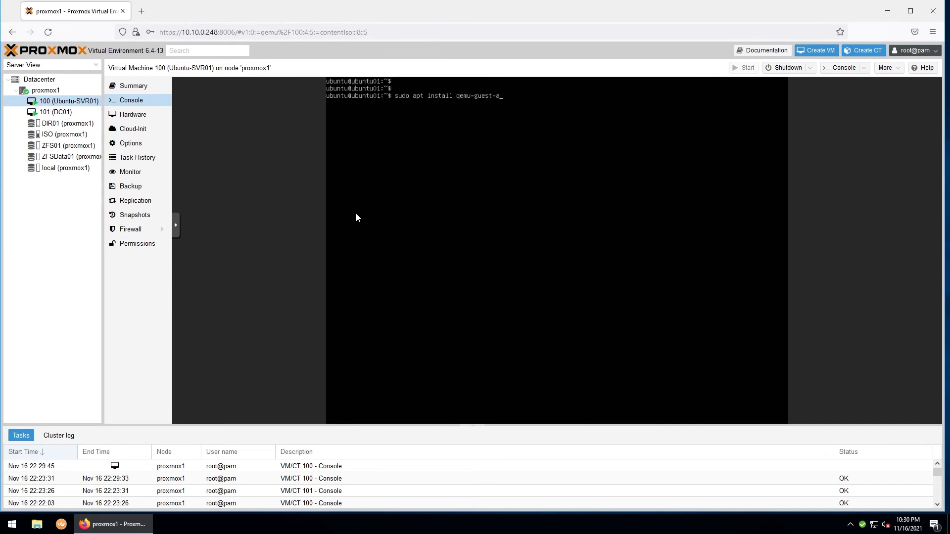
{"action": "key", "text": "Return"}
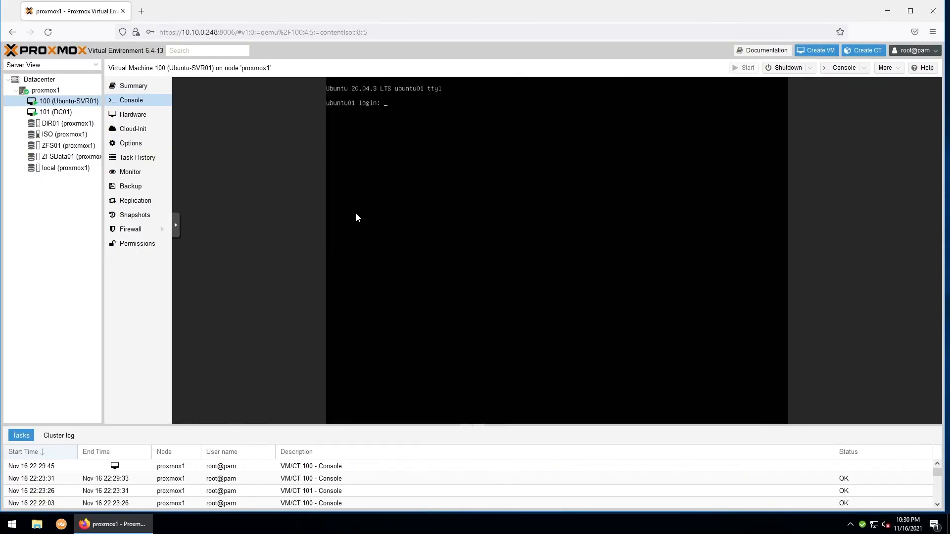
{"action": "mouse_move", "coordinate": [133, 85]}
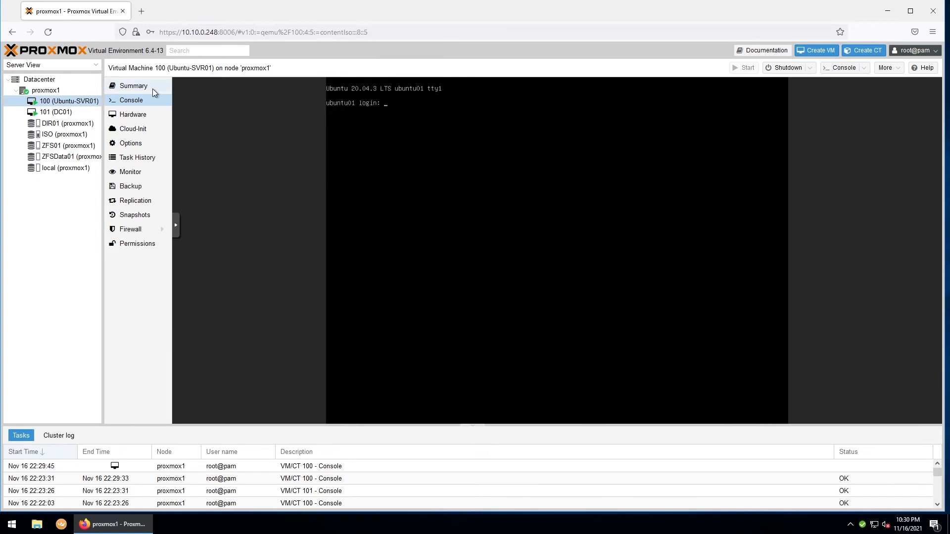
{"action": "left_click", "coordinate": [134, 85]}
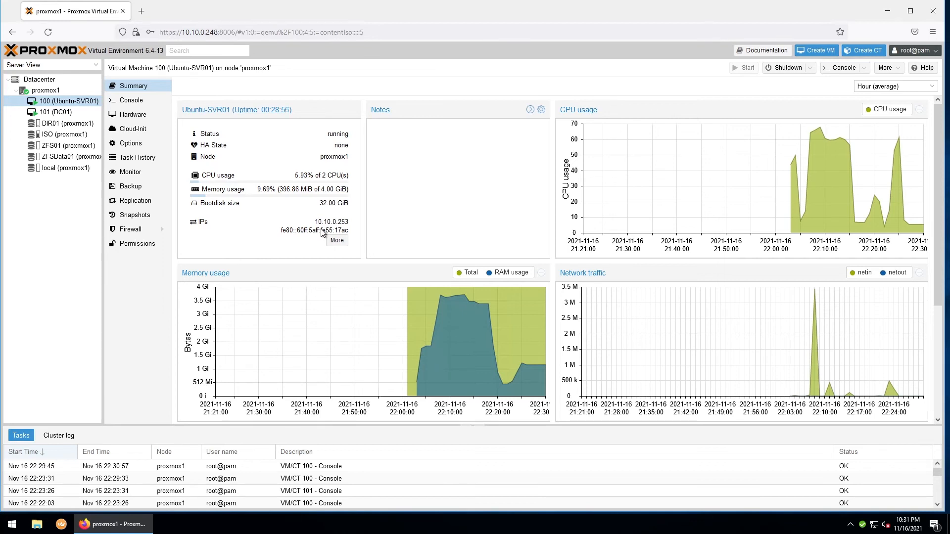
Show VM 101 (DC01)'s summary, where no guest agent is configured for IP reporting
{"action": "left_click", "coordinate": [59, 112]}
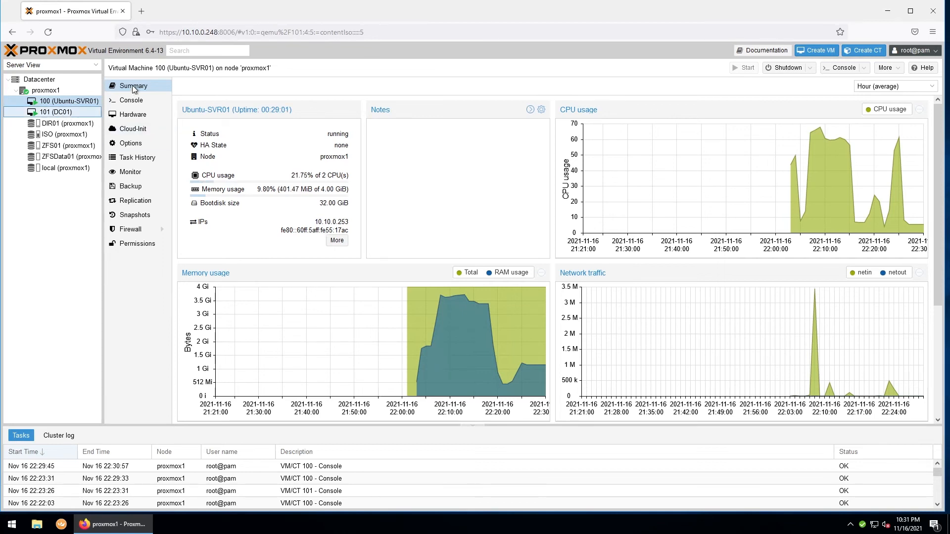
{"action": "left_click", "coordinate": [56, 112]}
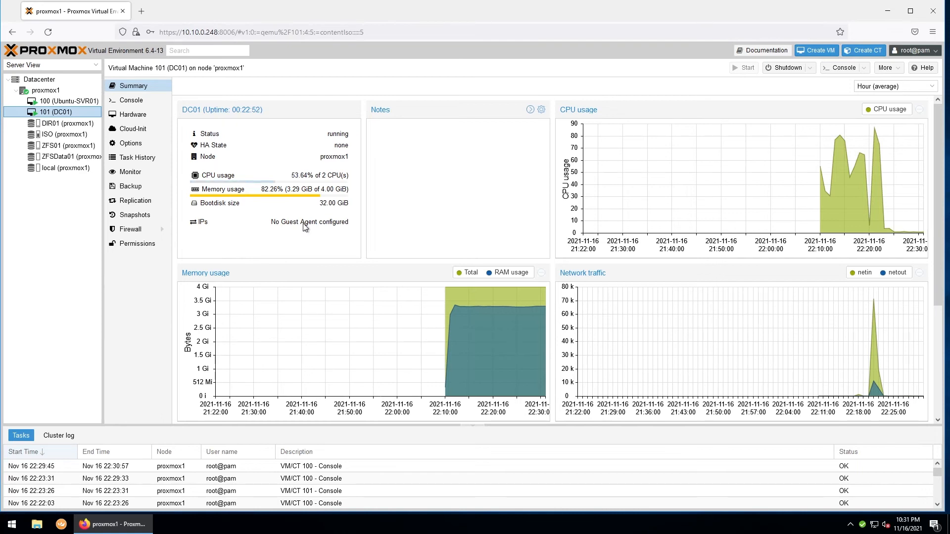
Turn on Use QEMU Guest Agent in DC01's options and reboot the VM to apply it
{"action": "left_click", "coordinate": [131, 142]}
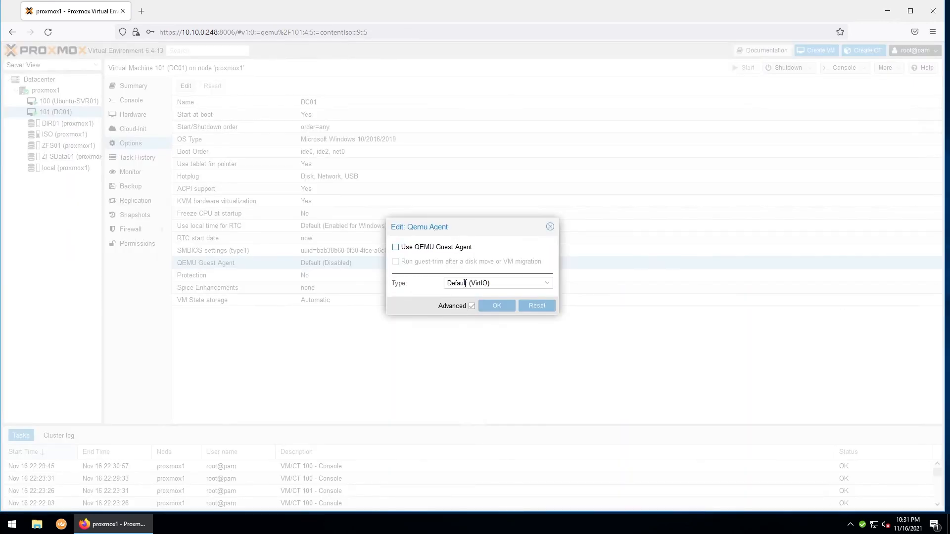
{"action": "left_click", "coordinate": [496, 306]}
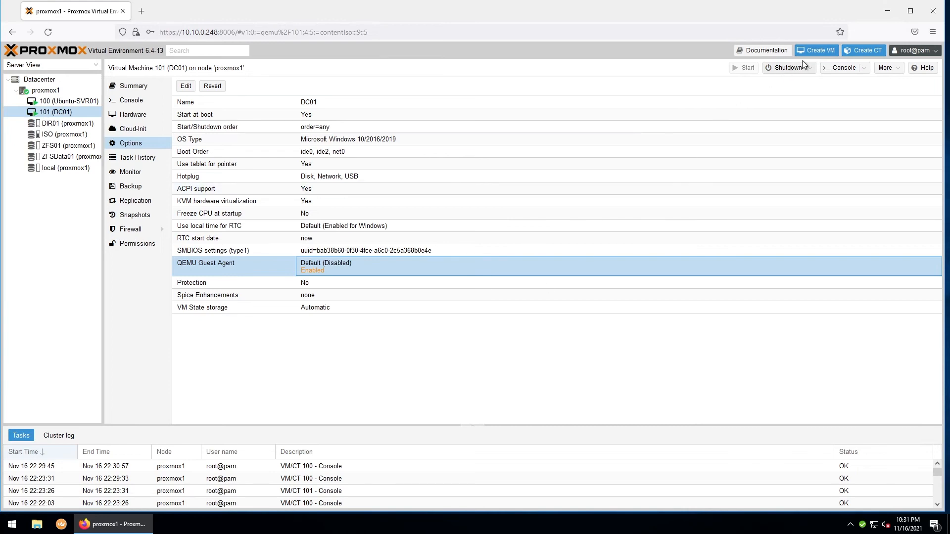
{"action": "left_click", "coordinate": [808, 68]}
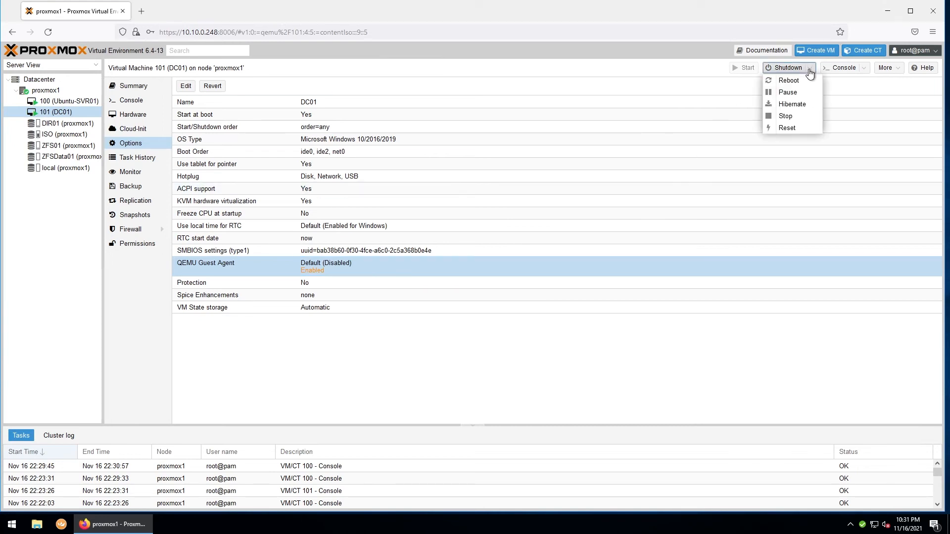
{"action": "left_click", "coordinate": [789, 80]}
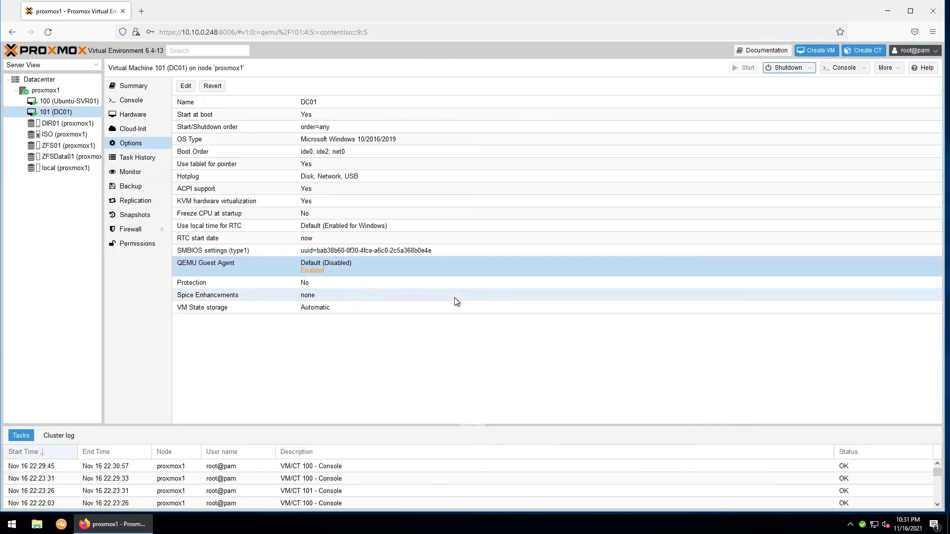
{"action": "left_click", "coordinate": [131, 100]}
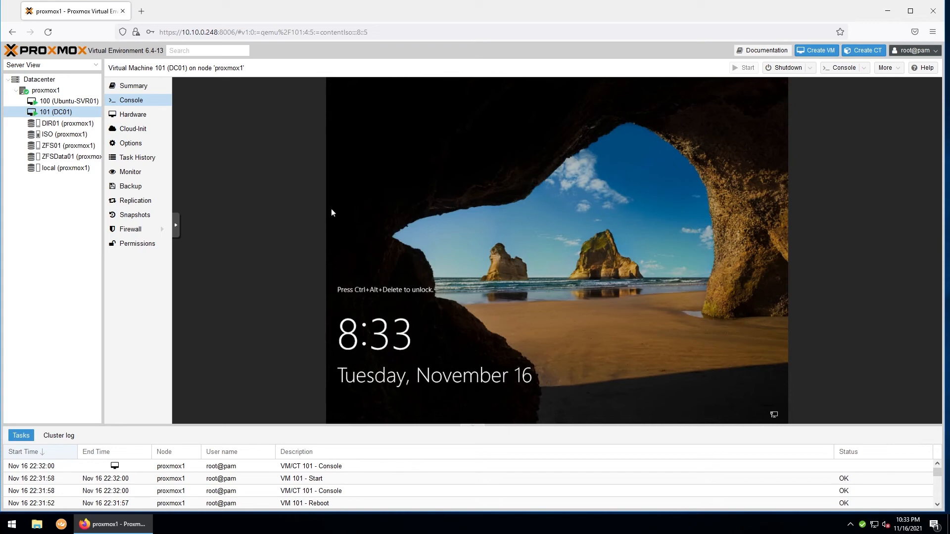
Mount virtio-win-0.1.185.iso in DC01's CD/DVD drive and bring up its console
{"action": "left_click", "coordinate": [131, 114]}
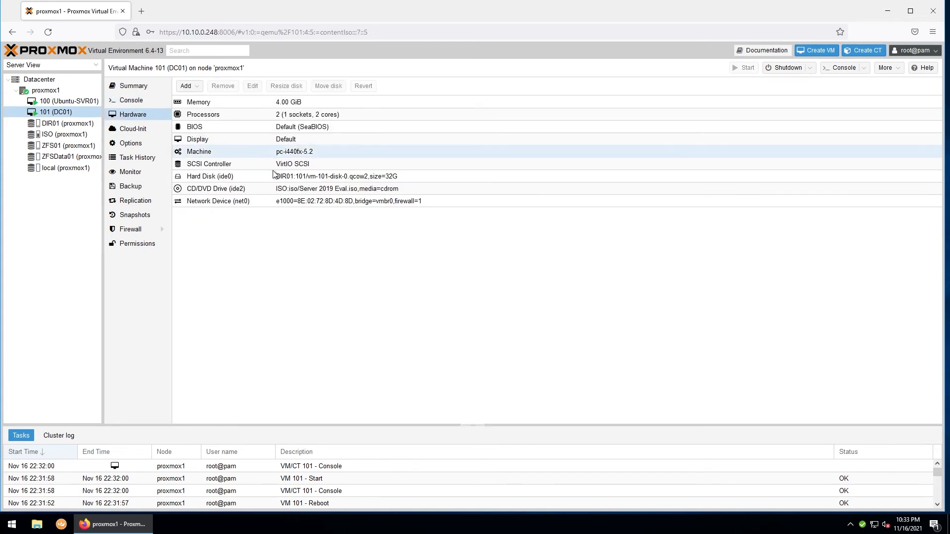
{"action": "double_click", "coordinate": [215, 188]}
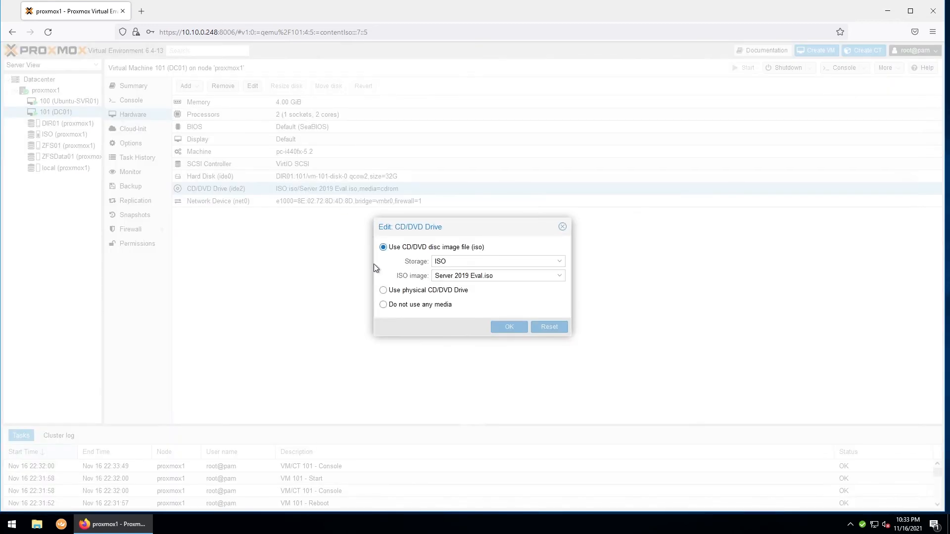
{"action": "left_click", "coordinate": [558, 277]}
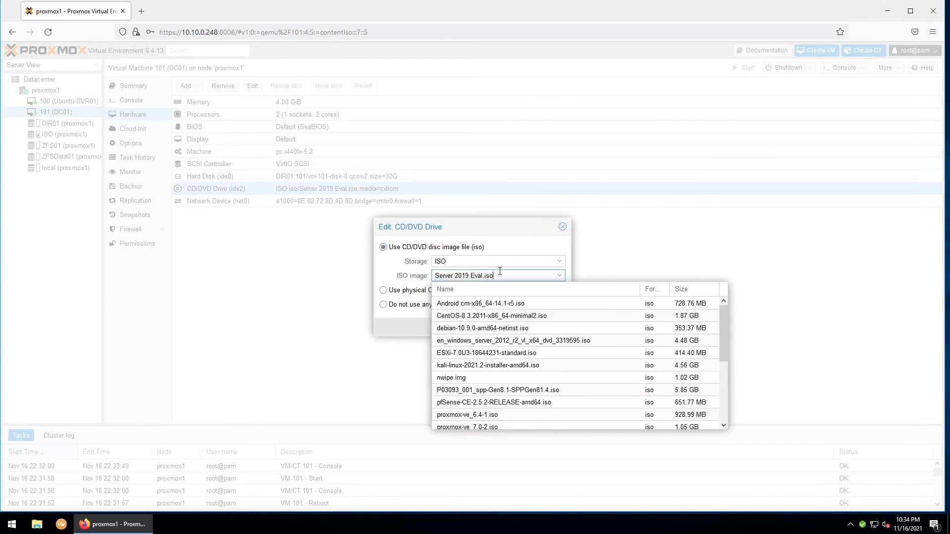
{"action": "scroll", "scroll_direction": "down", "scroll_amount": 3}
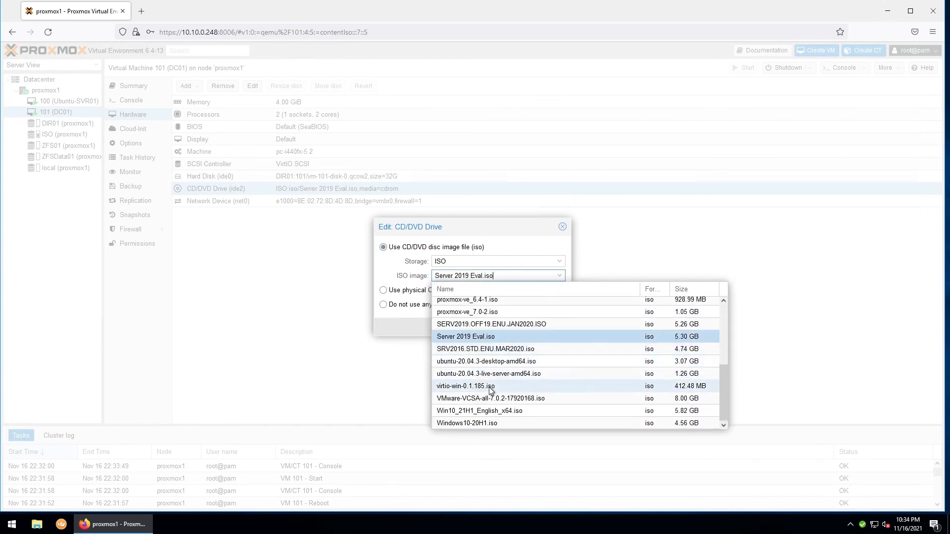
{"action": "left_click", "coordinate": [466, 386]}
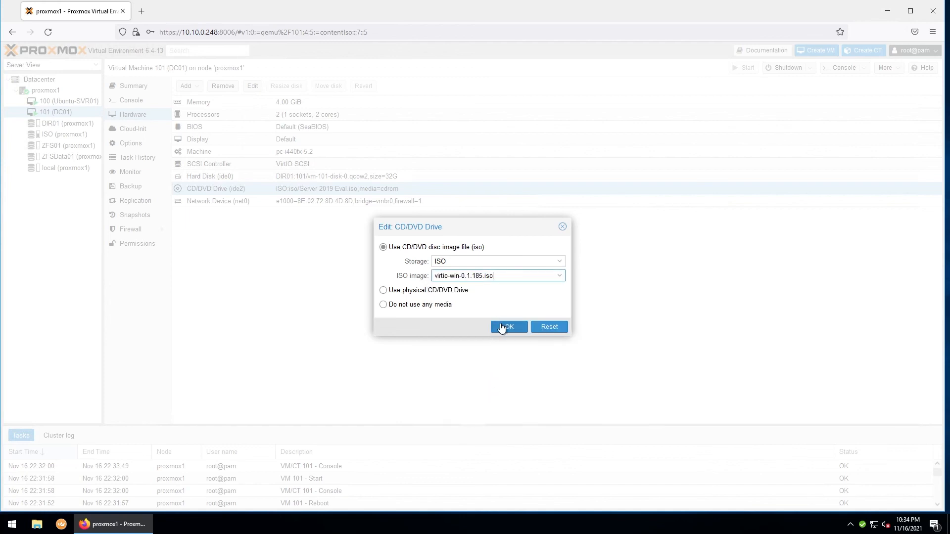
{"action": "left_click", "coordinate": [509, 327]}
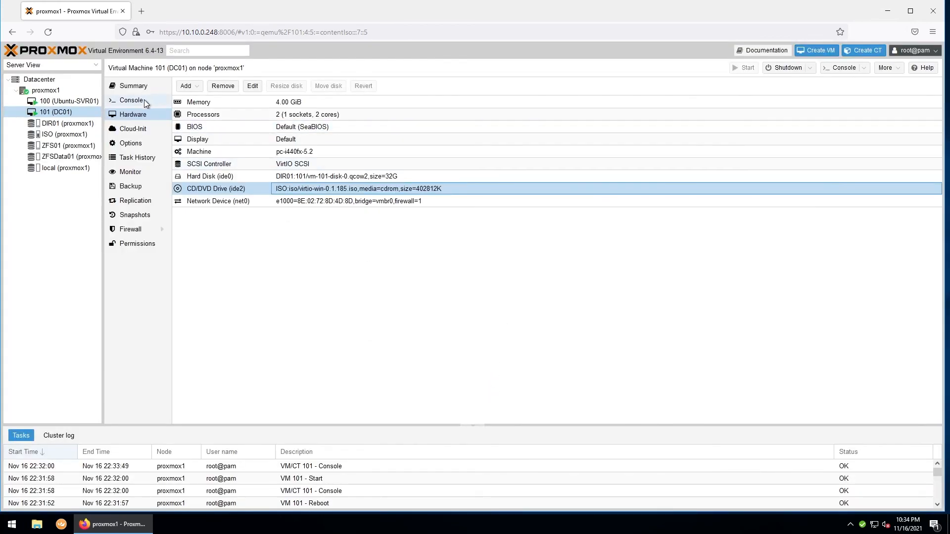
{"action": "left_click", "coordinate": [132, 100]}
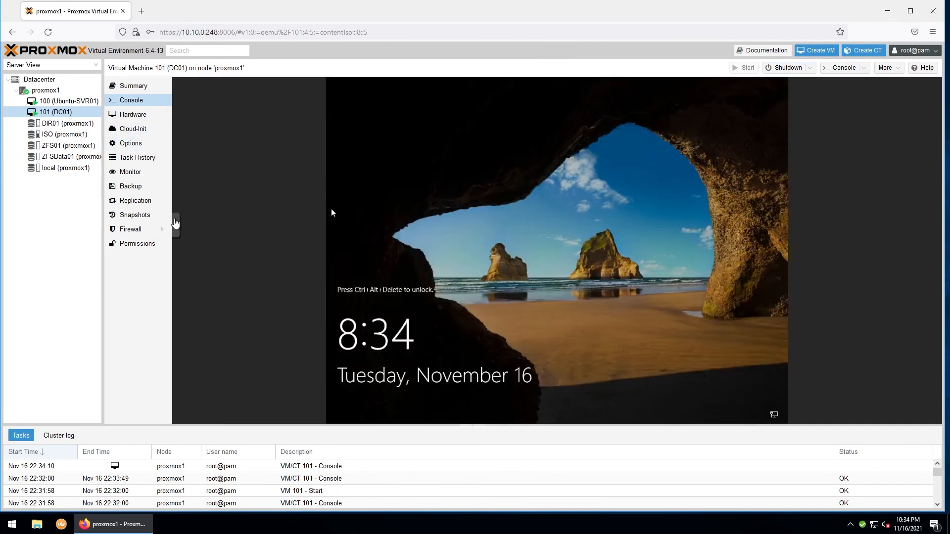
Send Ctrl+Alt+Del via the noVNC panel and sign in to DC01 as Administrator
{"action": "left_click", "coordinate": [175, 224]}
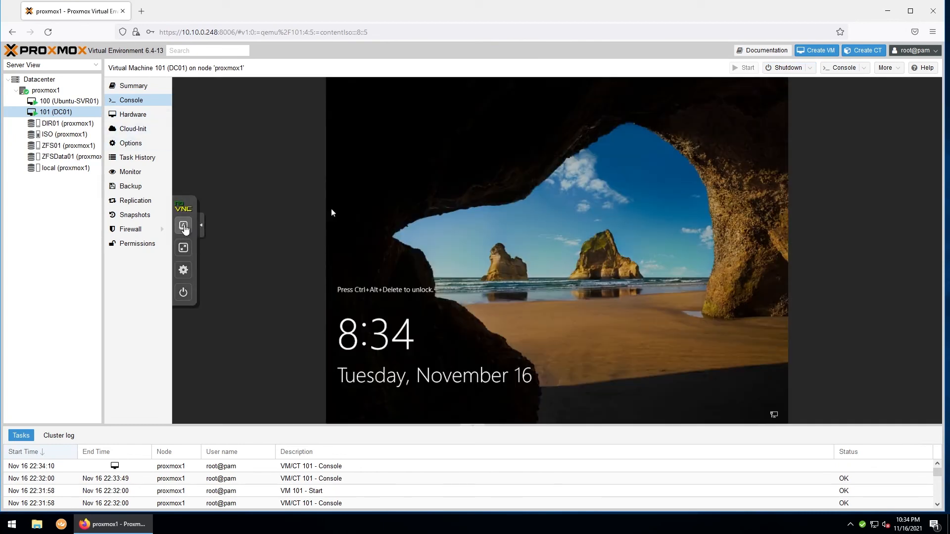
{"action": "left_click", "coordinate": [183, 225]}
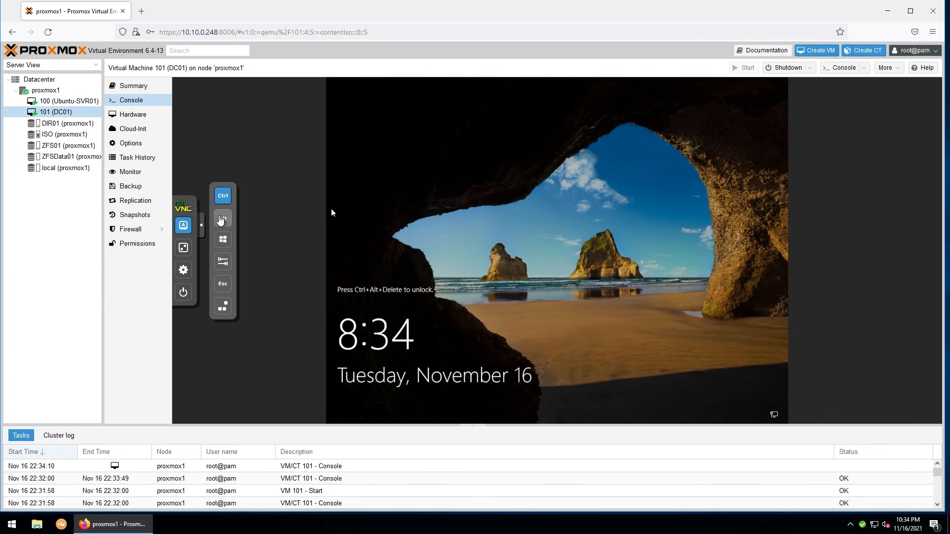
{"action": "left_click", "coordinate": [221, 218]}
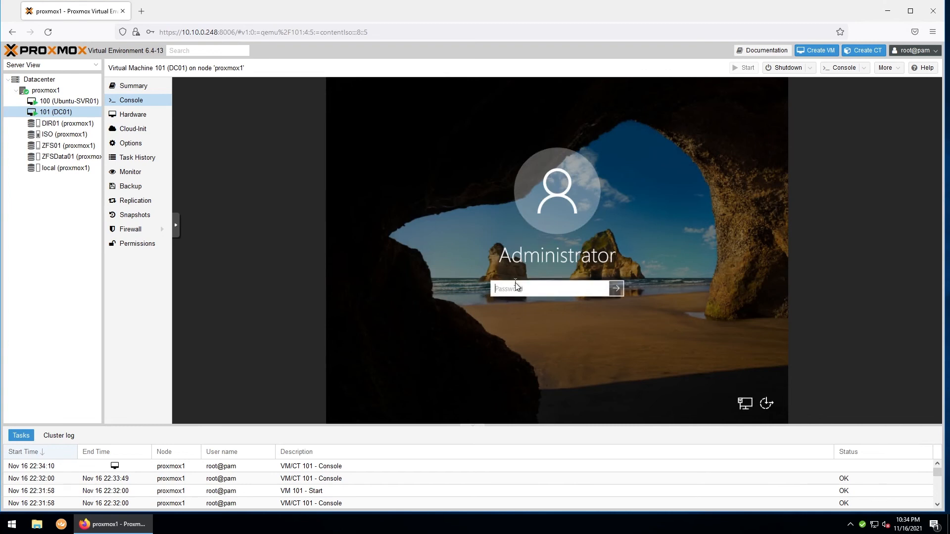
{"action": "left_click", "coordinate": [614, 288]}
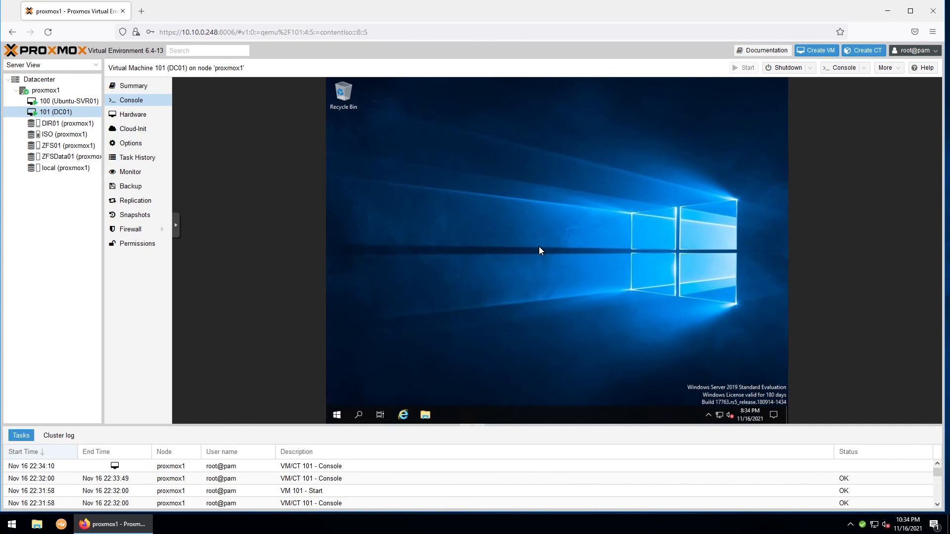
{"action": "mouse_move", "coordinate": [426, 415]}
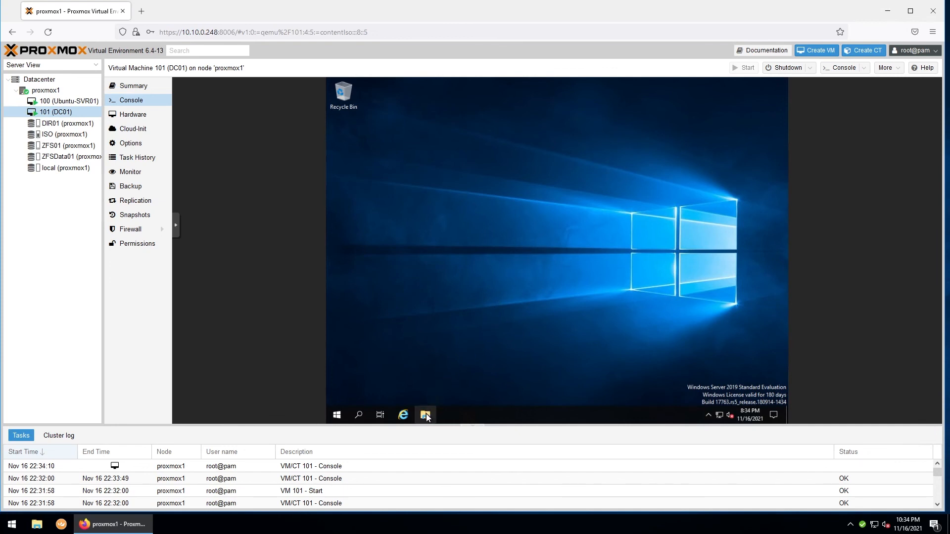
Browse to CD Drive (D:) virtio-win-0.1.185 in File Explorer and launch virtio-win-guest-tools
{"action": "left_click", "coordinate": [425, 415]}
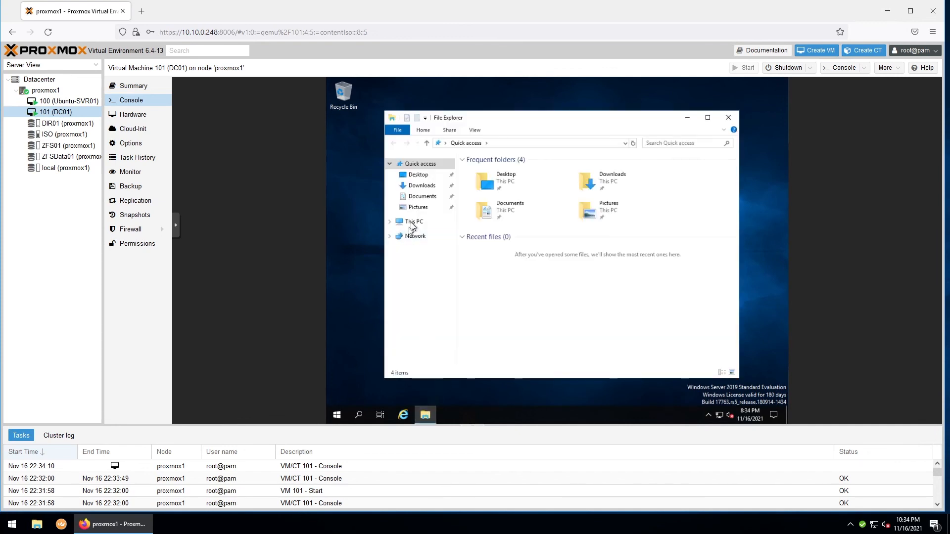
{"action": "left_click", "coordinate": [414, 221]}
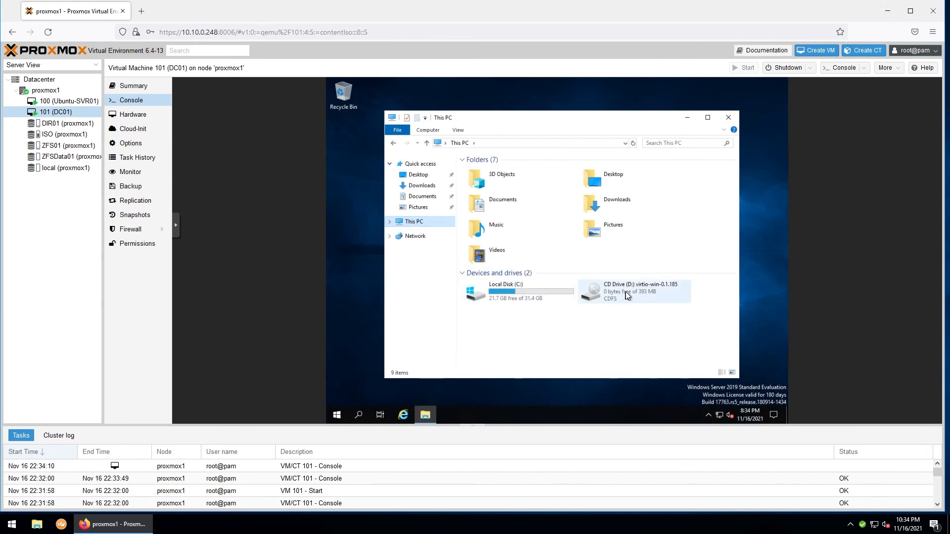
{"action": "double_click", "coordinate": [631, 291]}
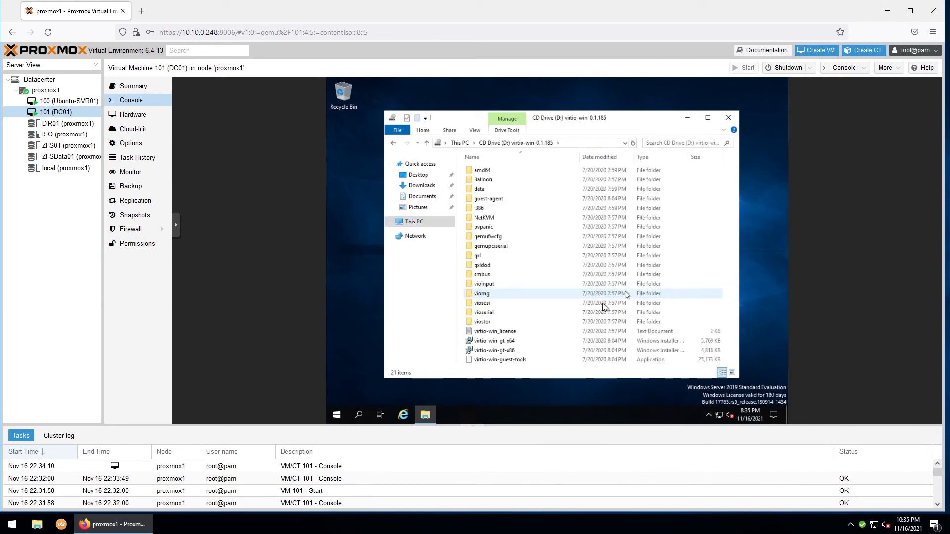
{"action": "left_click", "coordinate": [498, 359]}
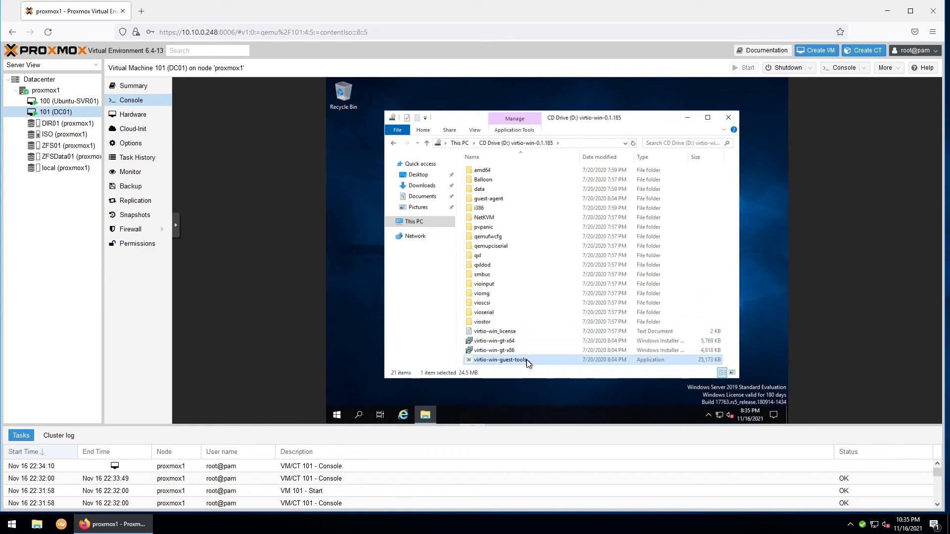
{"action": "double_click", "coordinate": [530, 359]}
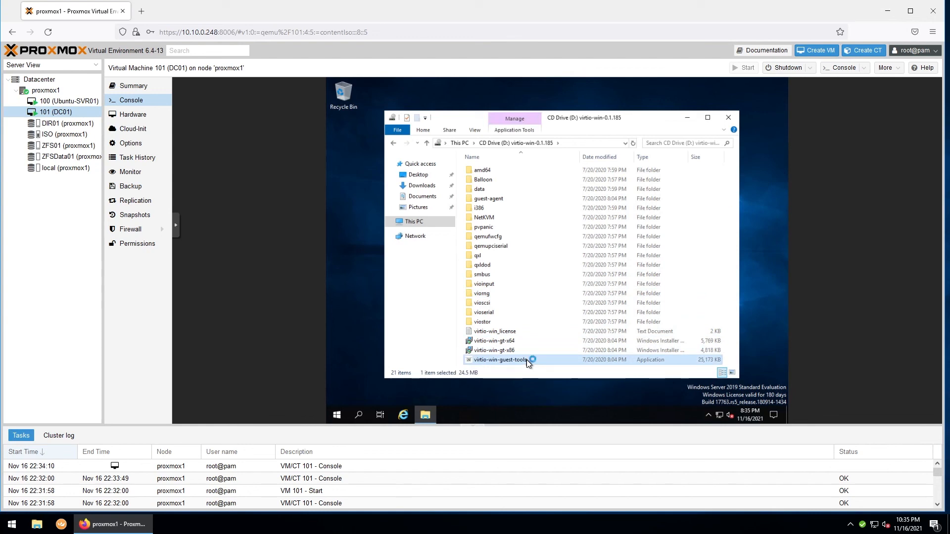
{"action": "double_click", "coordinate": [499, 360]}
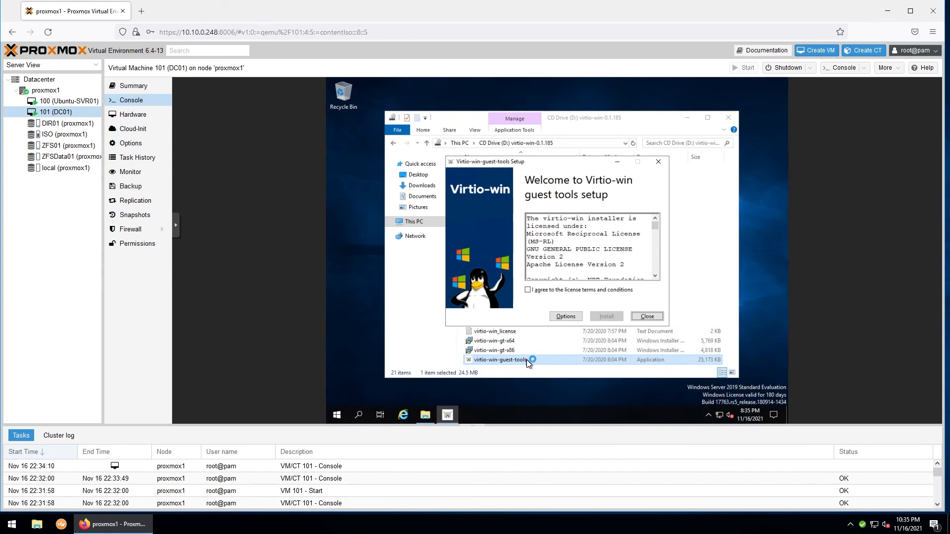
Accept the licenses and install the virtio-win guest tools, including the VirtIO Balloon driver
{"action": "left_click", "coordinate": [528, 290]}
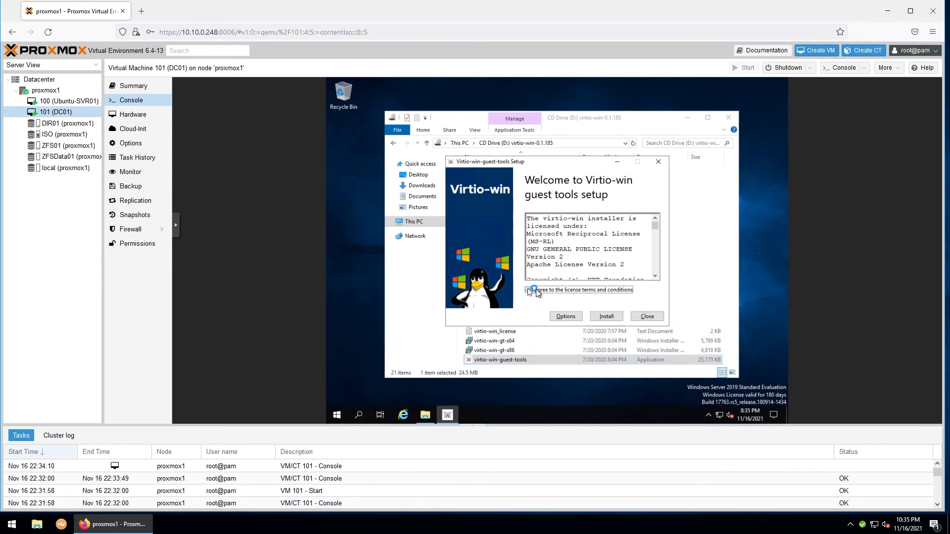
{"action": "left_click", "coordinate": [606, 316]}
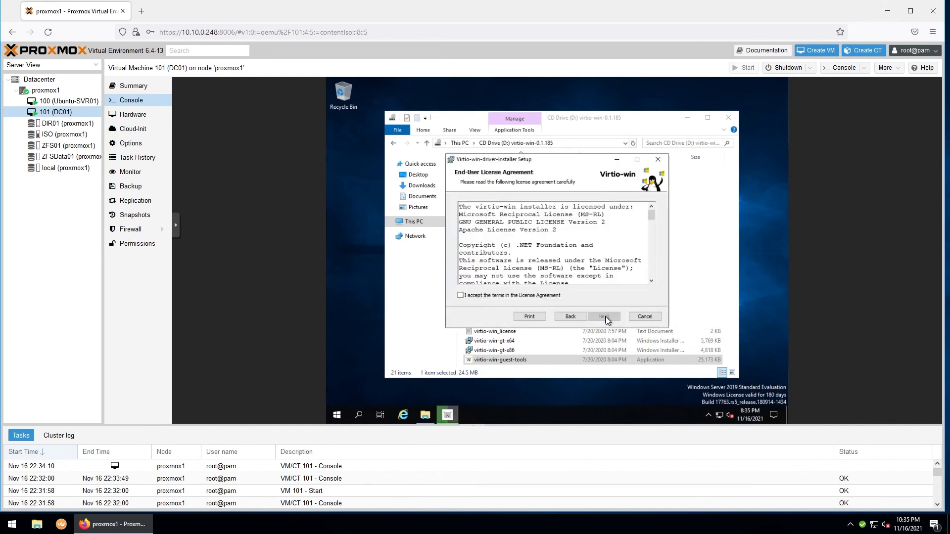
{"action": "left_click", "coordinate": [461, 295]}
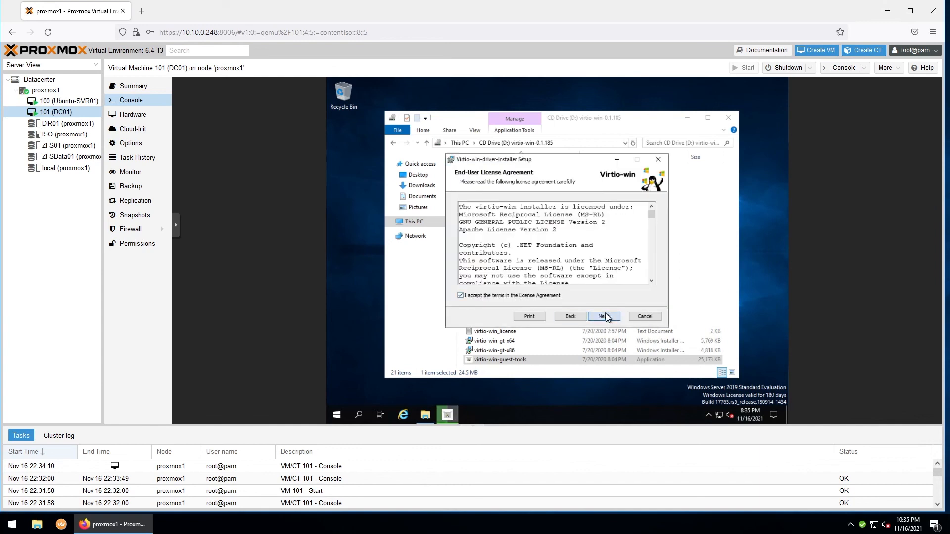
{"action": "left_click", "coordinate": [604, 317]}
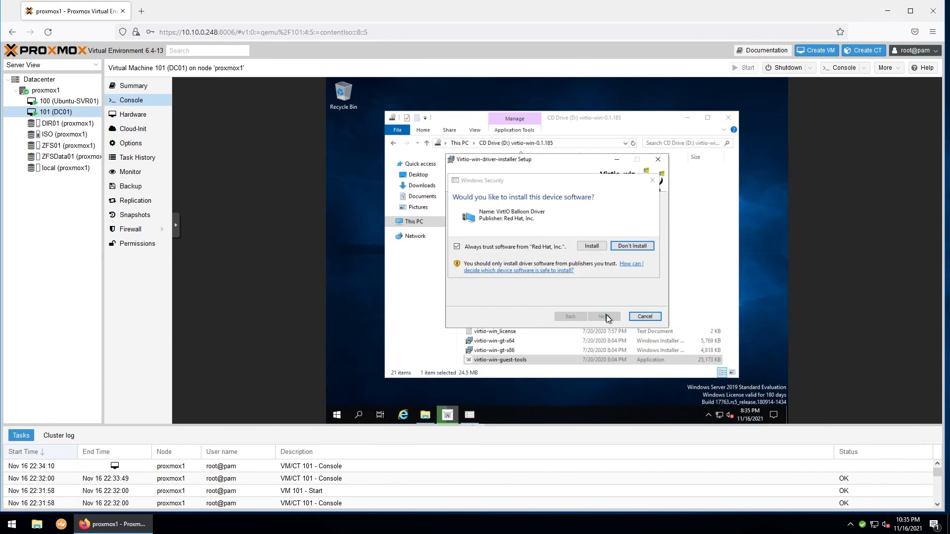
{"action": "left_click", "coordinate": [591, 246]}
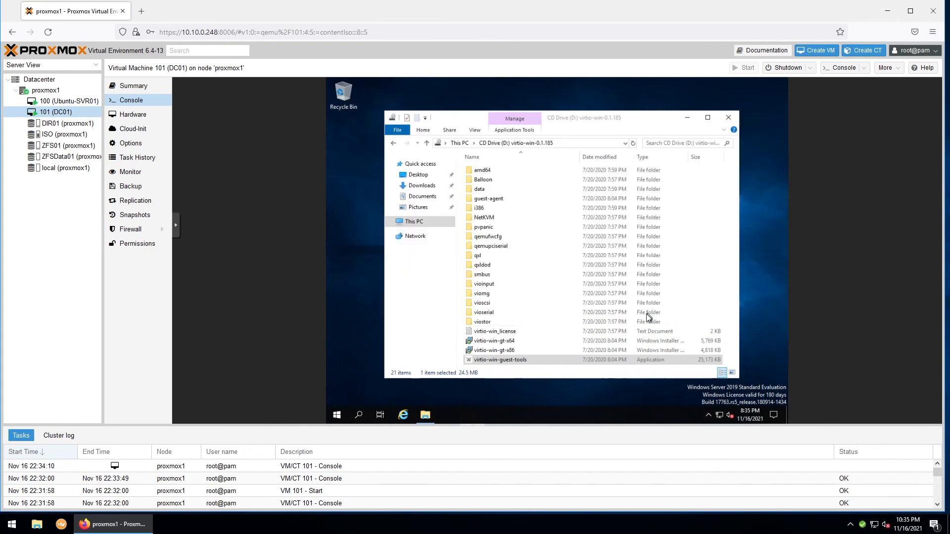
Close File Explorer and view DC01's summary now reporting IPs including 10.10.0.254
{"action": "left_click", "coordinate": [727, 117]}
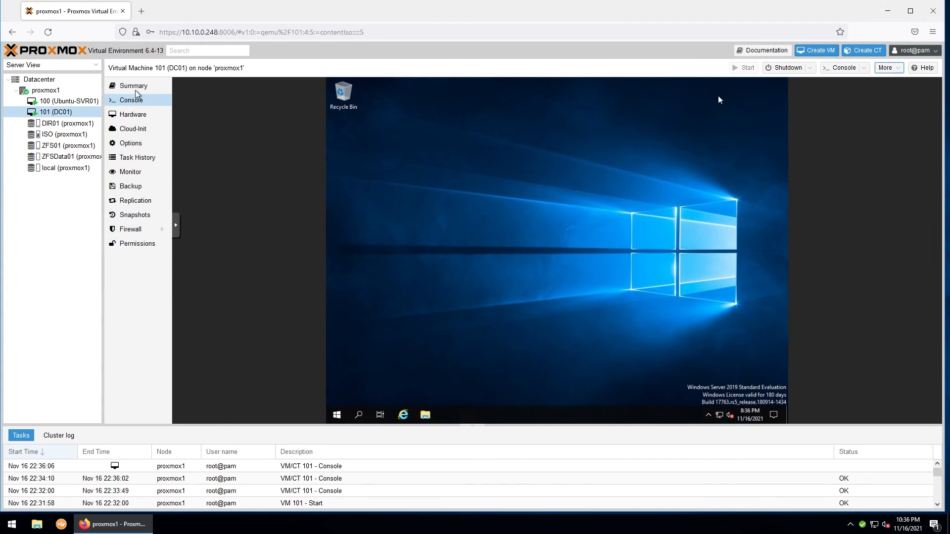
{"action": "left_click", "coordinate": [133, 85]}
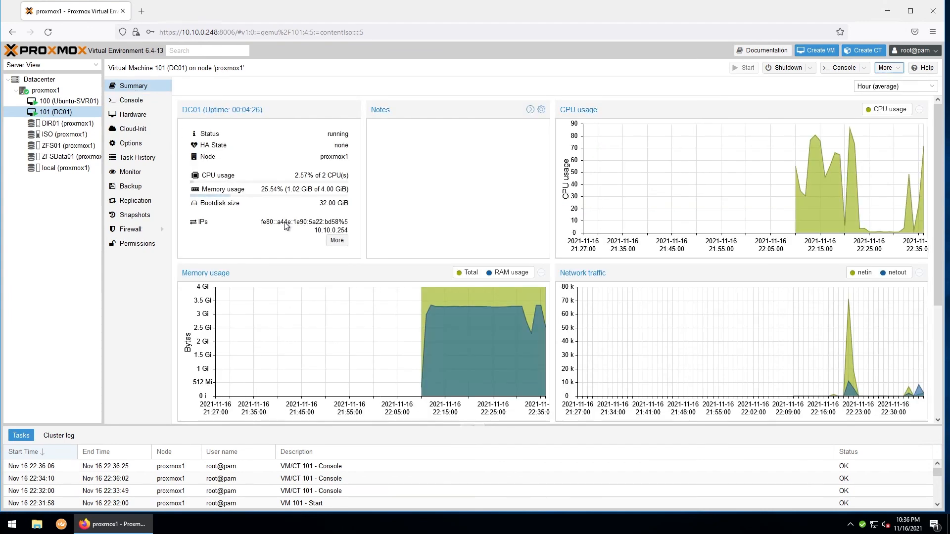